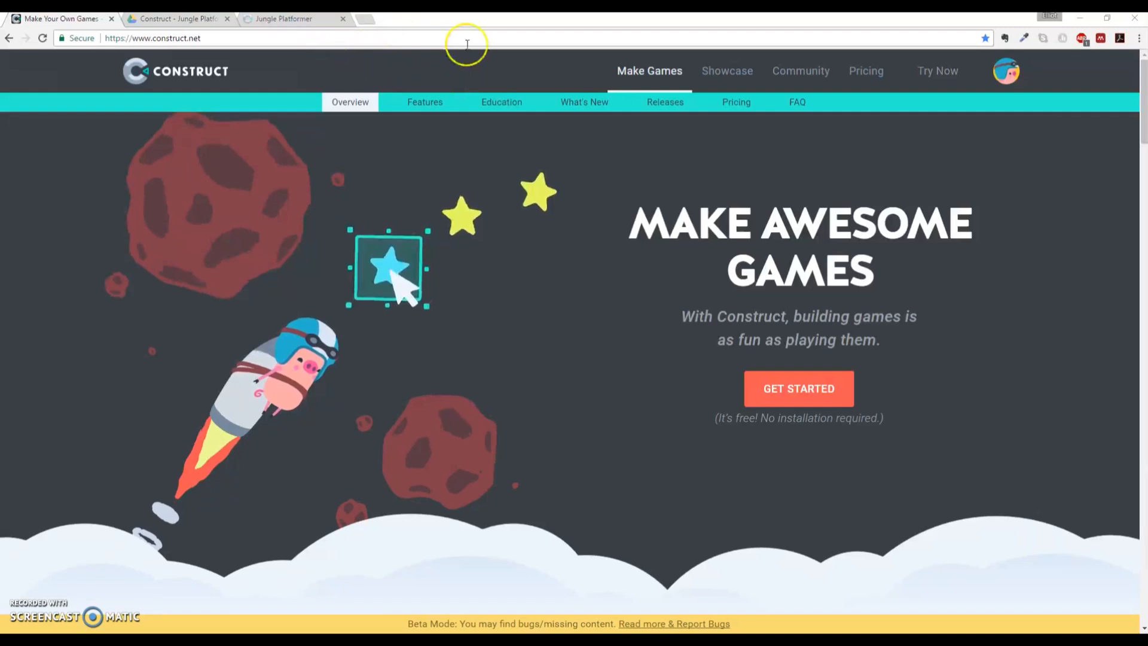
{"action": "mouse_move", "coordinate": [424, 102]}
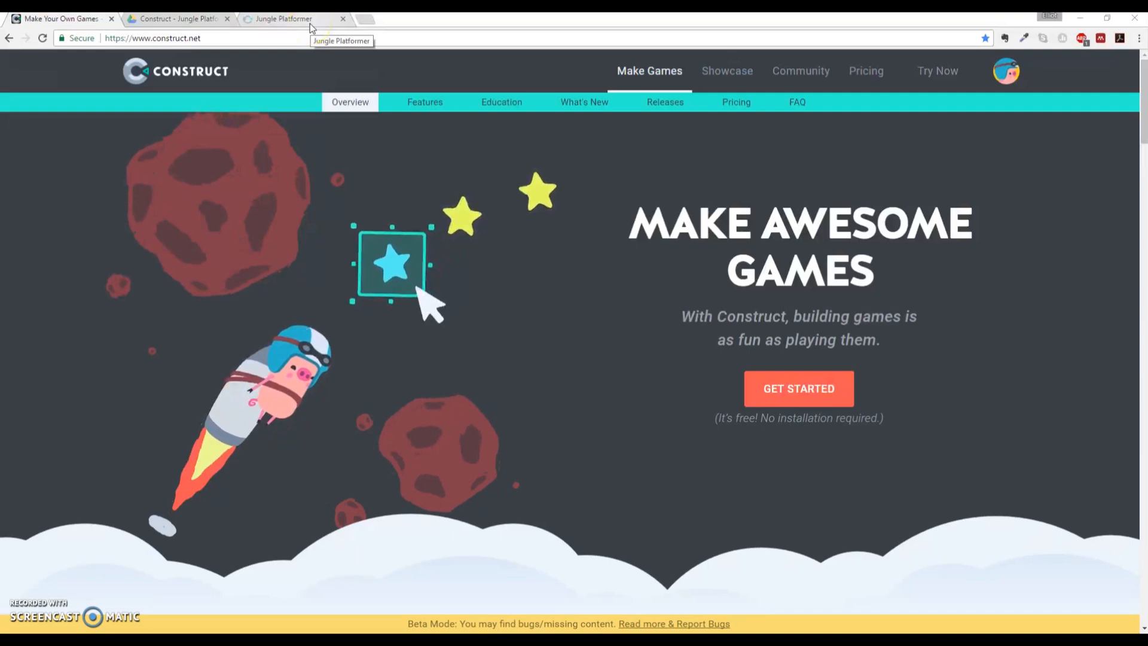
Step: Play through the finished jungle level in the Jungle Platformer demo tab
{"action": "left_click", "coordinate": [286, 19]}
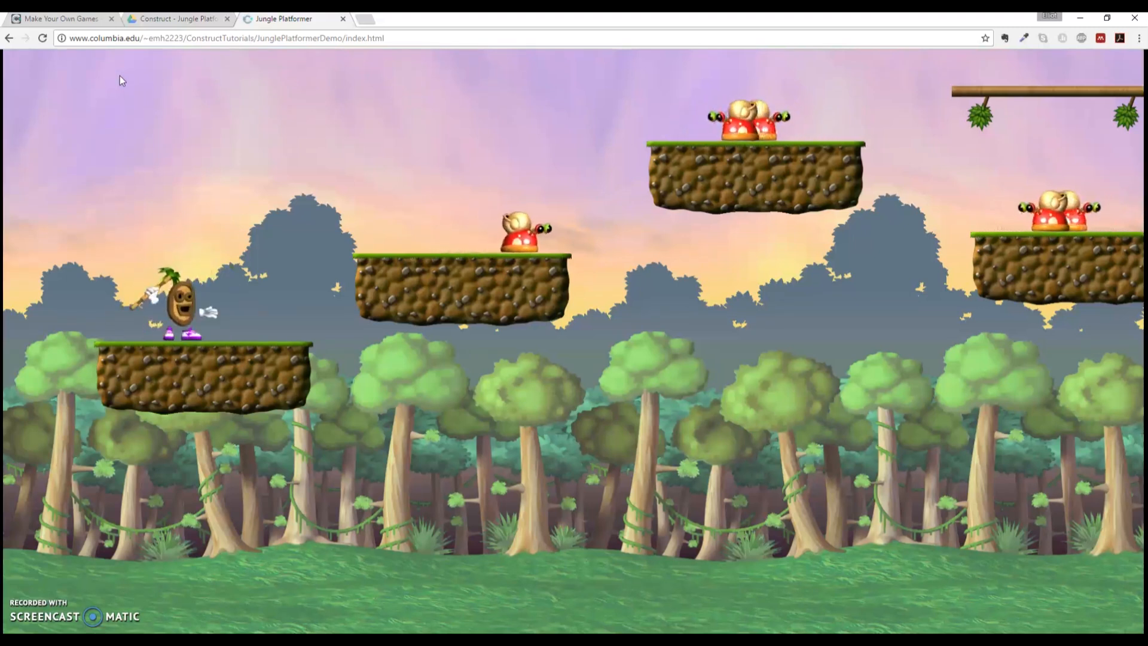
{"action": "mouse_move", "coordinate": [107, 138]}
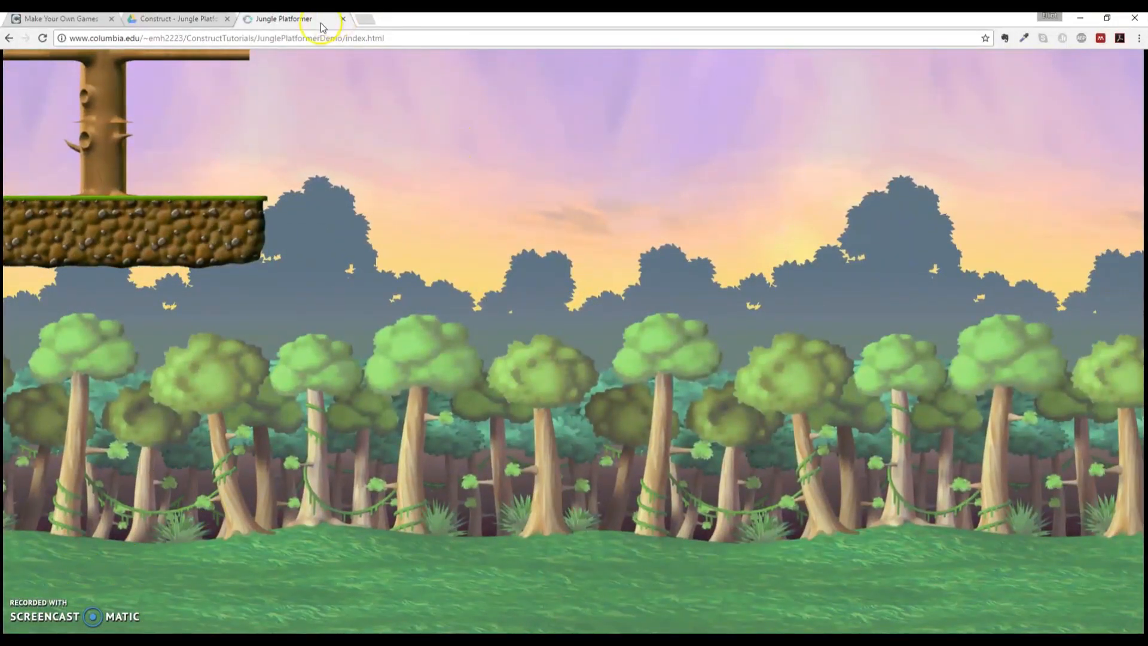
{"action": "mouse_move", "coordinate": [179, 18]}
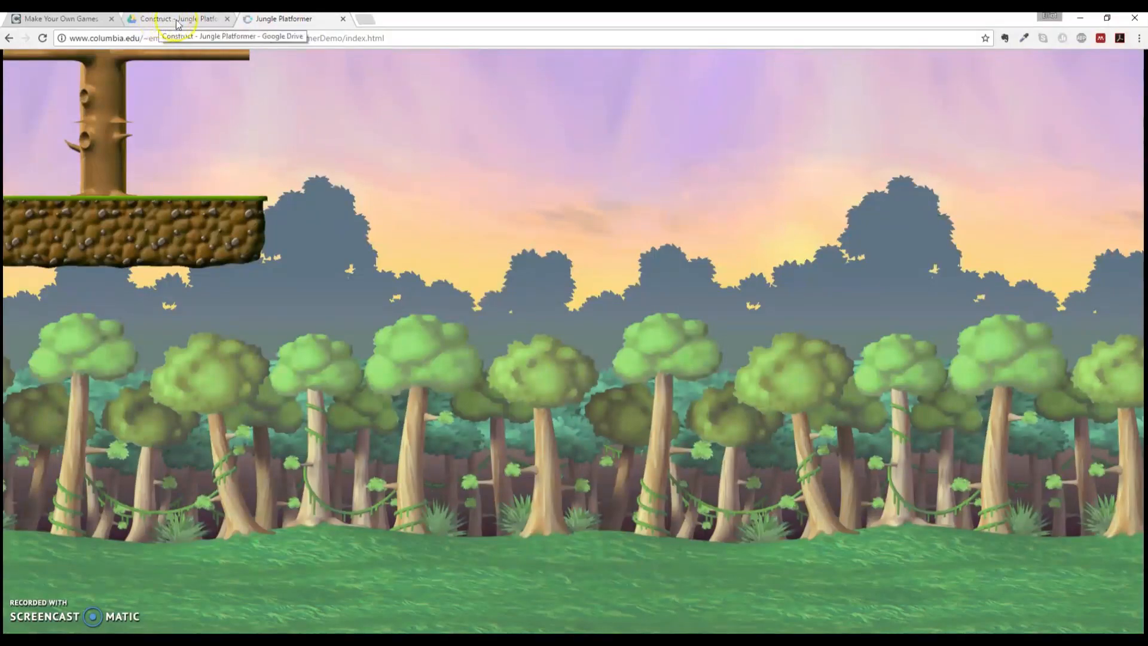
Step: Bring up the Google Drive folder holding Jungle Platformer PNG assets like Background.png
{"action": "left_click", "coordinate": [62, 19]}
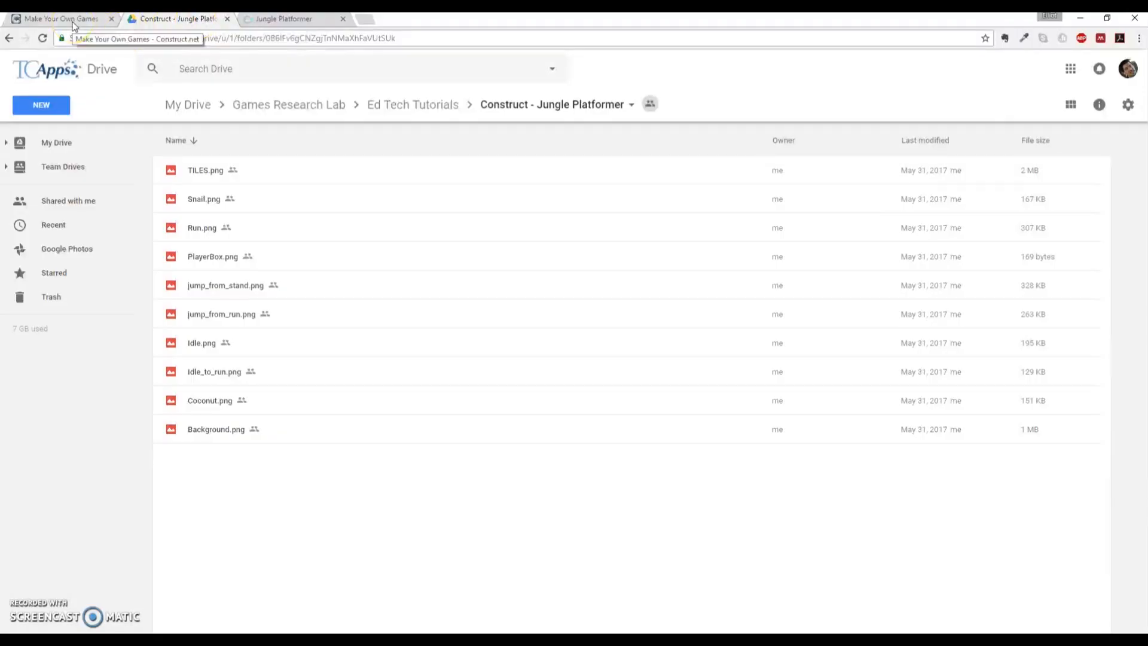
{"action": "mouse_move", "coordinate": [337, 233]}
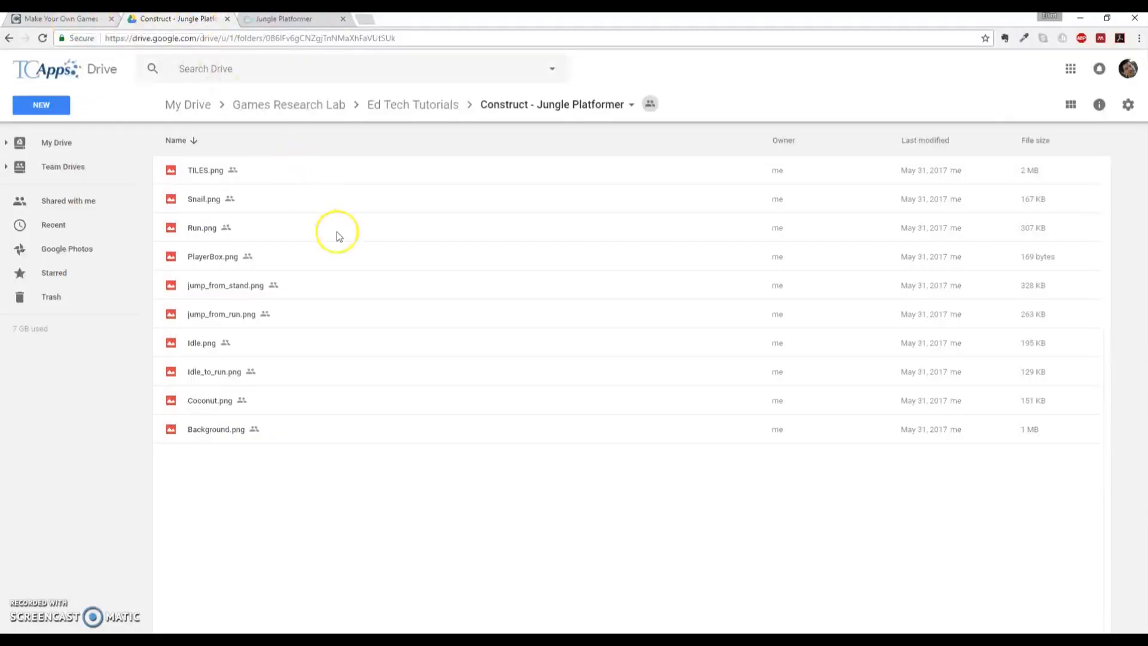
{"action": "mouse_move", "coordinate": [267, 194]}
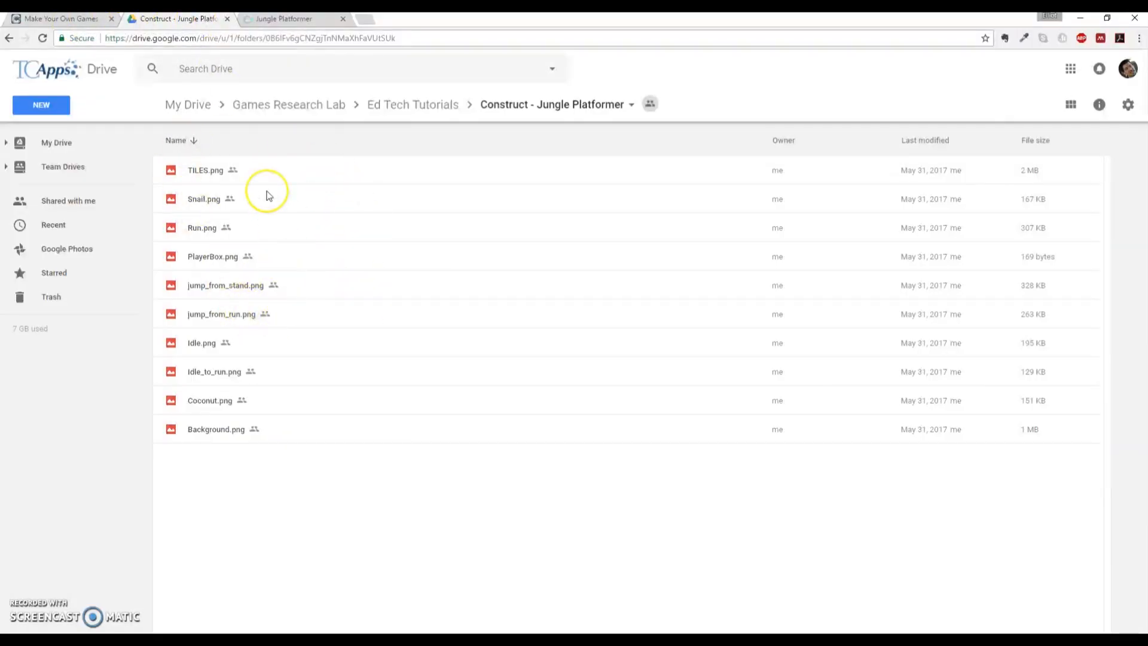
{"action": "mouse_move", "coordinate": [268, 194]}
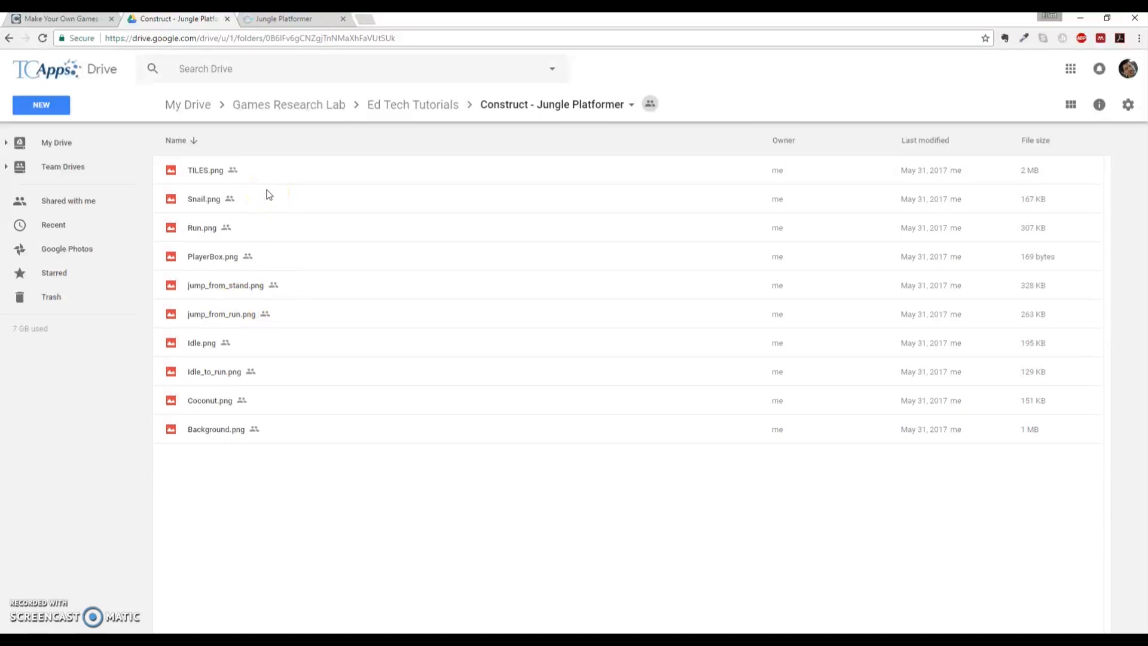
{"action": "mouse_move", "coordinate": [277, 86]}
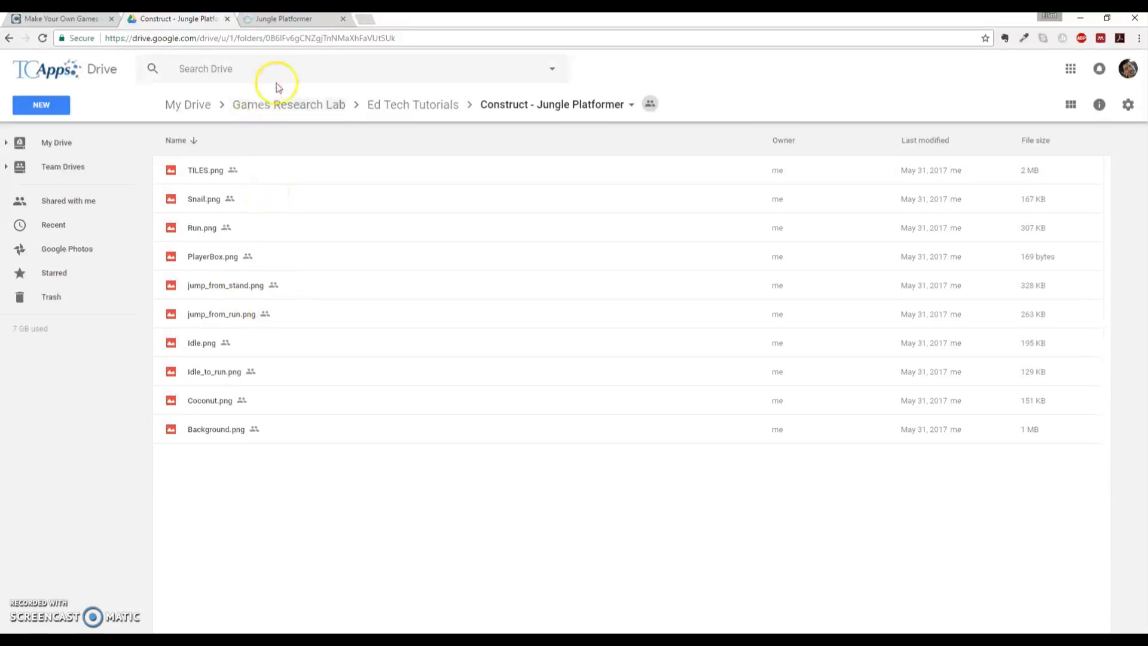
{"action": "mouse_move", "coordinate": [390, 141]}
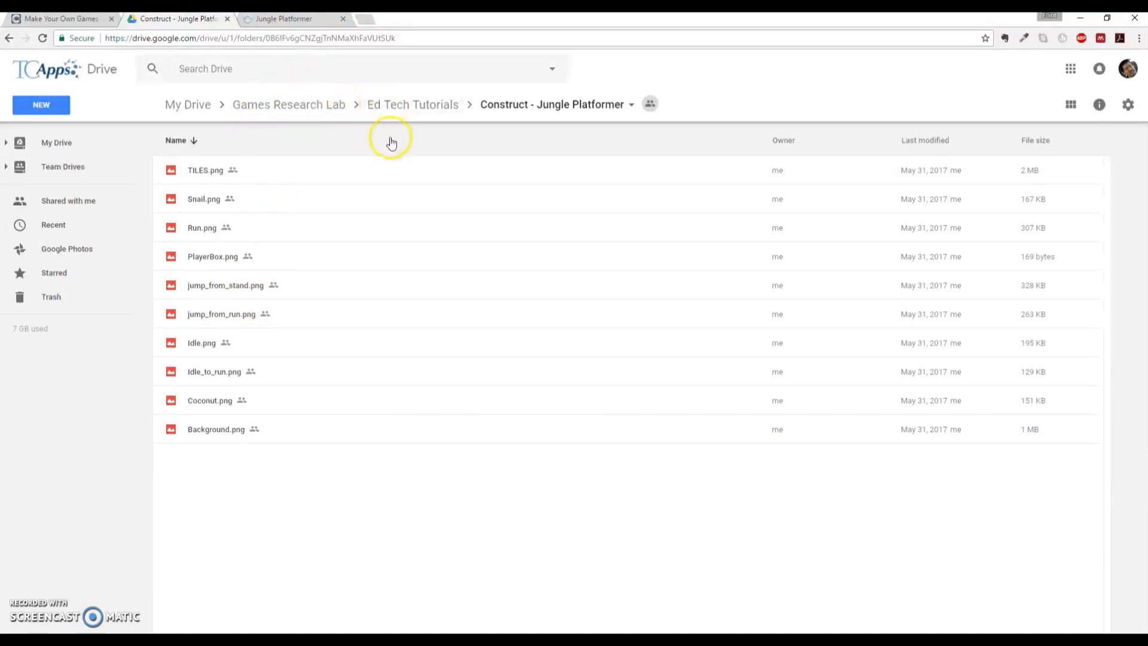
{"action": "mouse_move", "coordinate": [400, 144]}
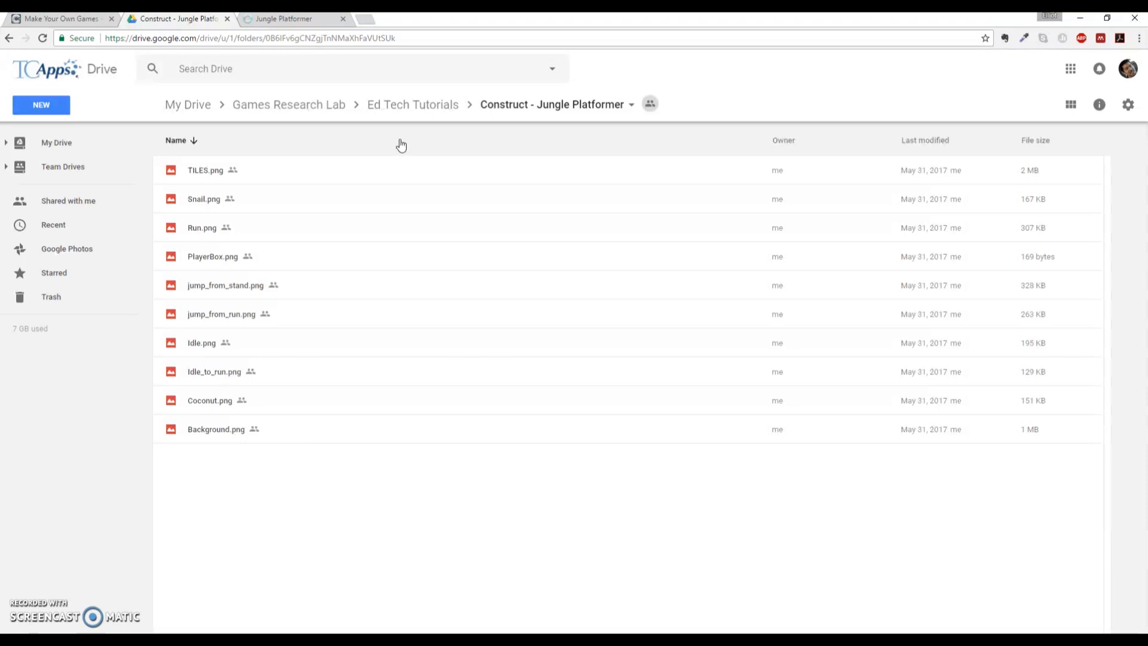
{"action": "mouse_move", "coordinate": [59, 18]}
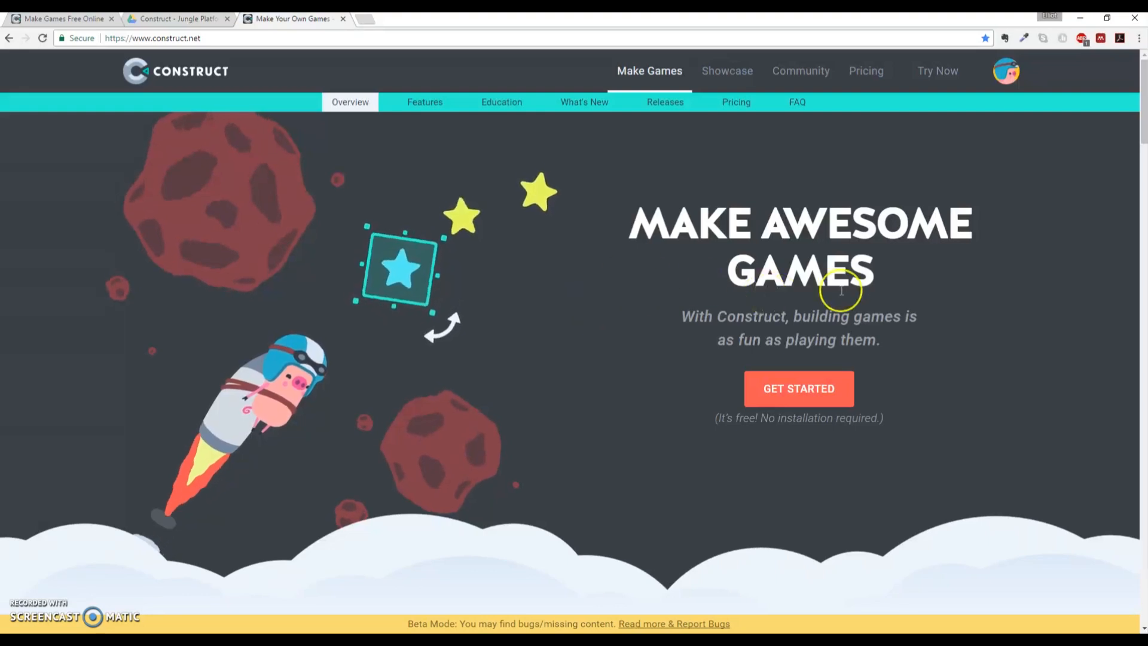
{"action": "mouse_move", "coordinate": [929, 165]}
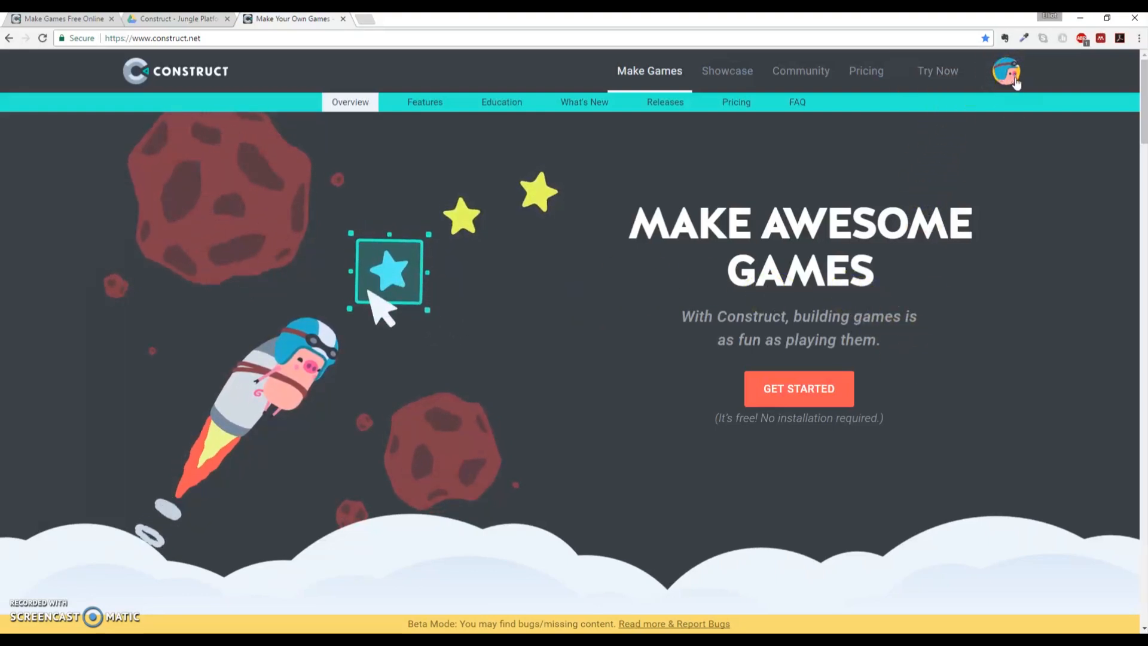
{"action": "mouse_move", "coordinate": [933, 366]}
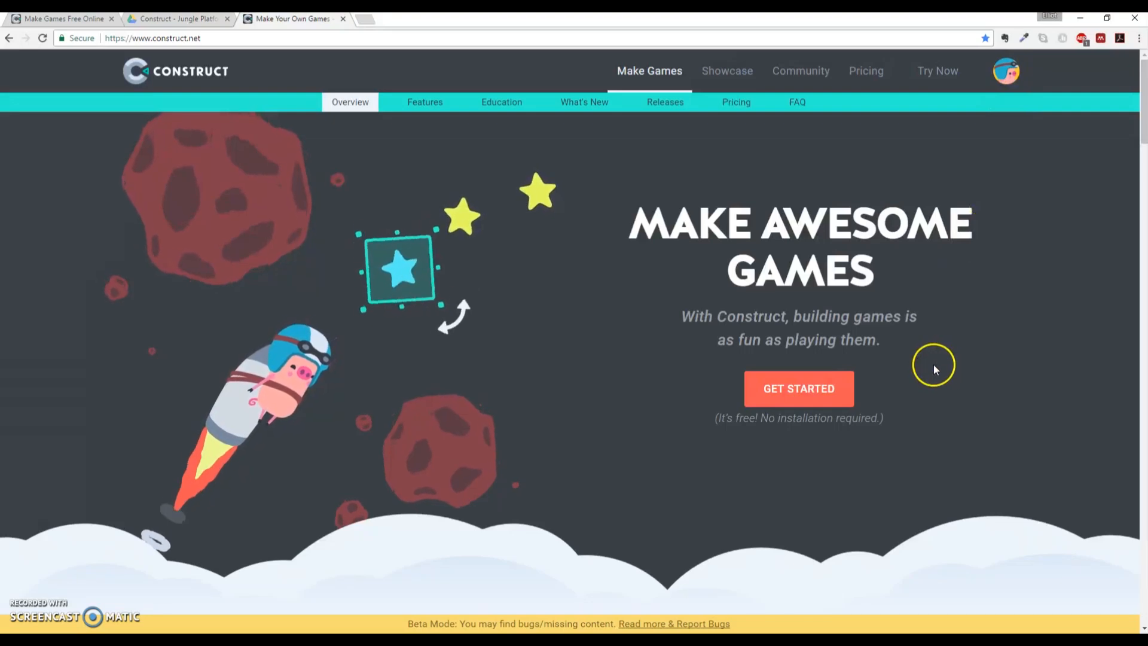
{"action": "mouse_move", "coordinate": [798, 388]}
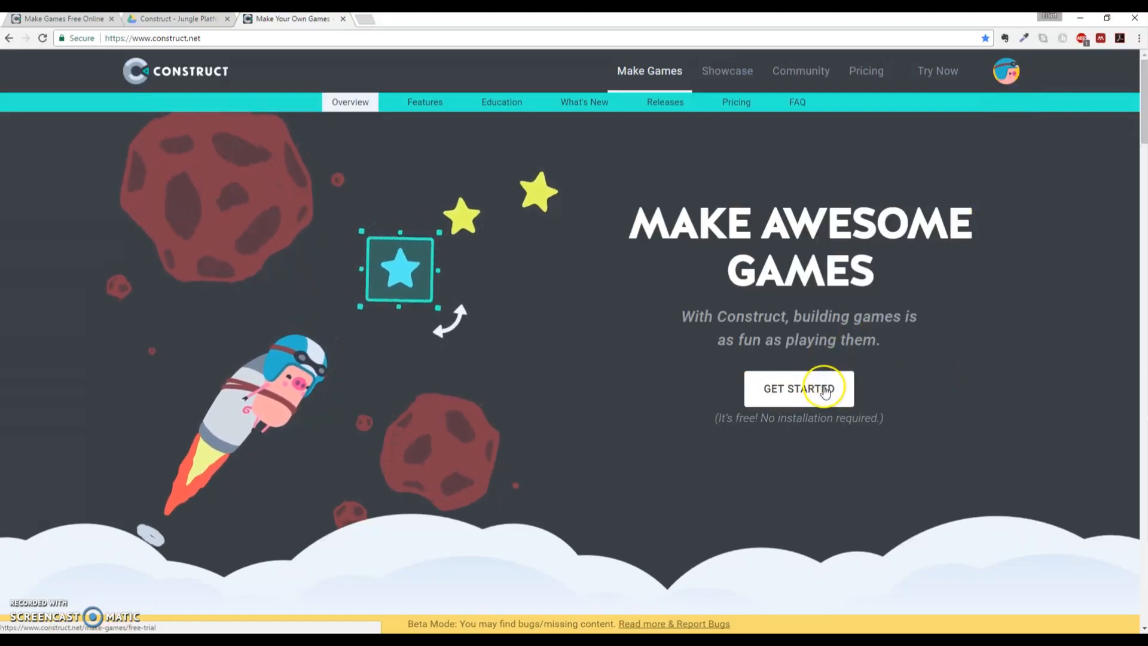
Step: Go from construct.net's Get Started button to the Construct 3 free trial page
{"action": "left_click", "coordinate": [799, 388]}
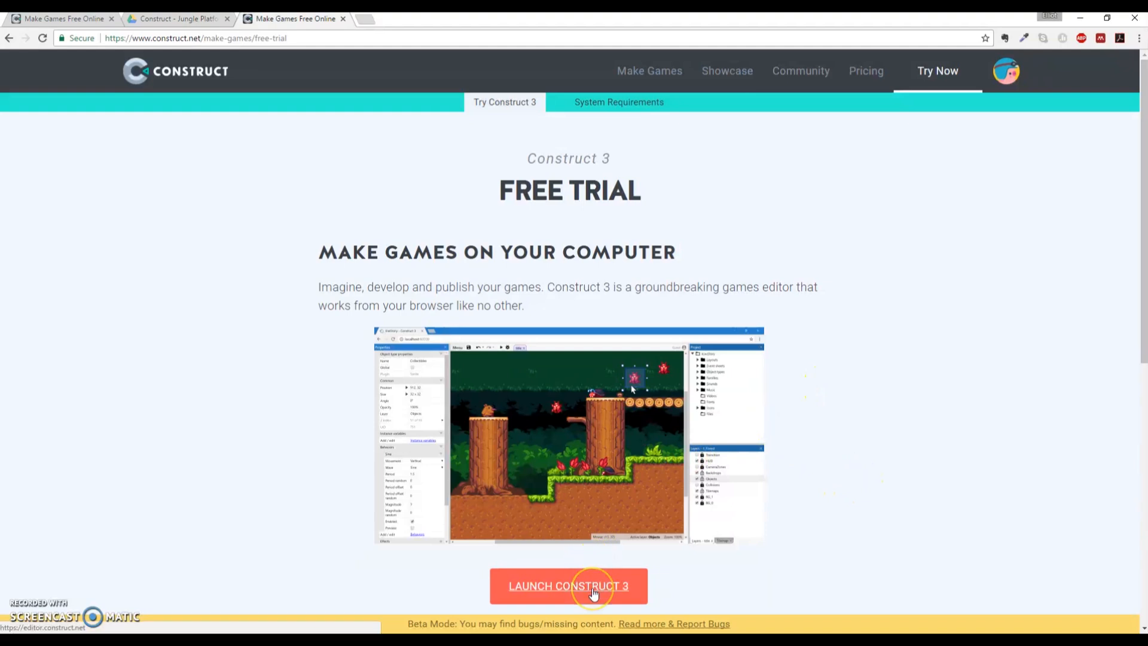
Step: Launch the Construct 3 editor and dismiss the public beta and licence expiry notices
{"action": "left_click", "coordinate": [568, 585]}
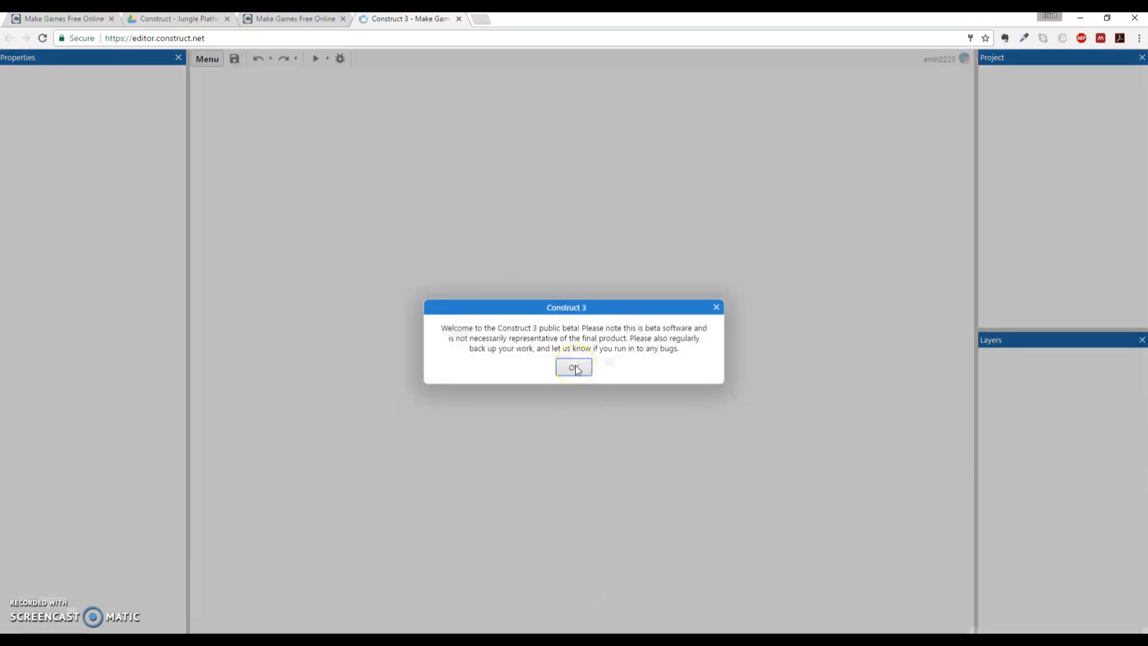
{"action": "left_click", "coordinate": [574, 367]}
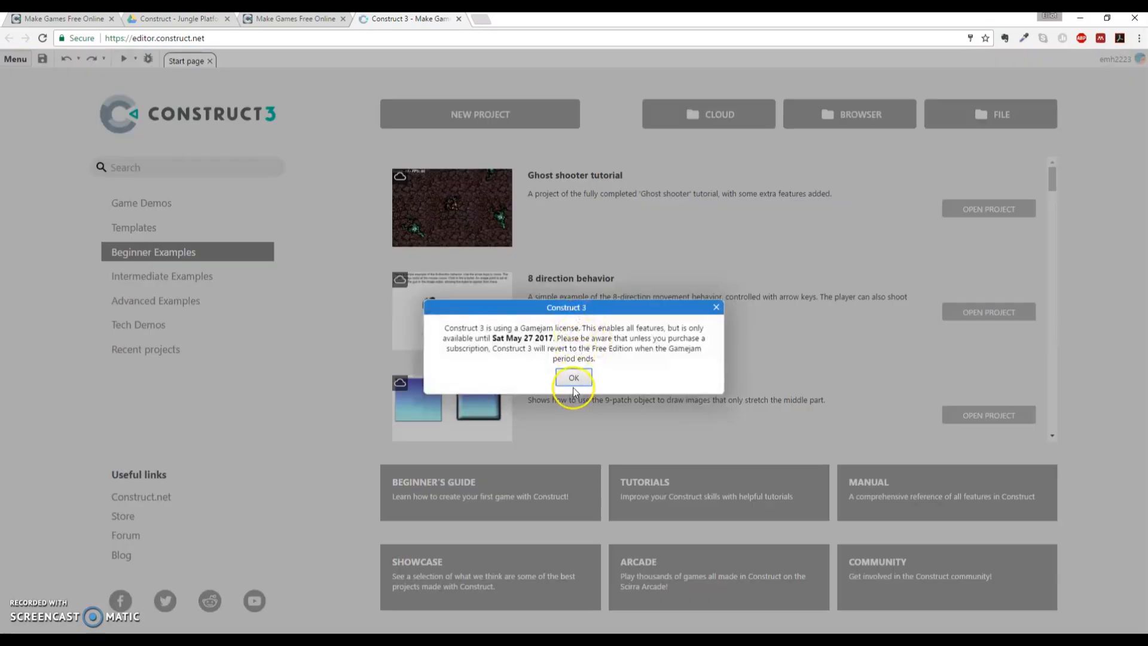
{"action": "left_click", "coordinate": [573, 377]}
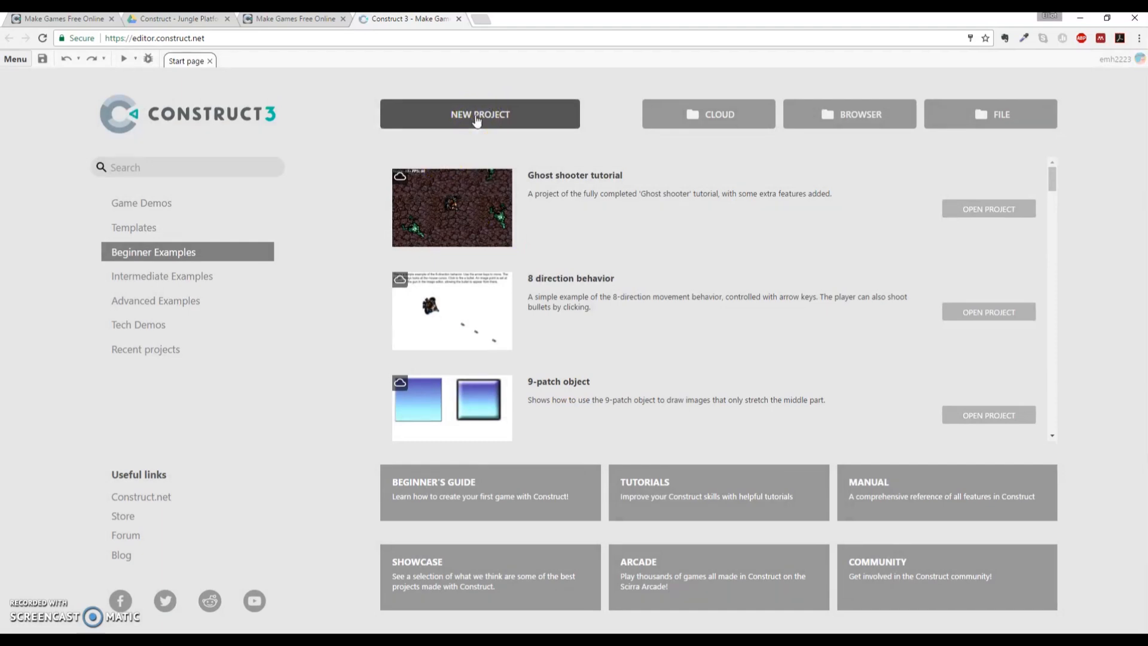
{"action": "mouse_move", "coordinate": [860, 115]}
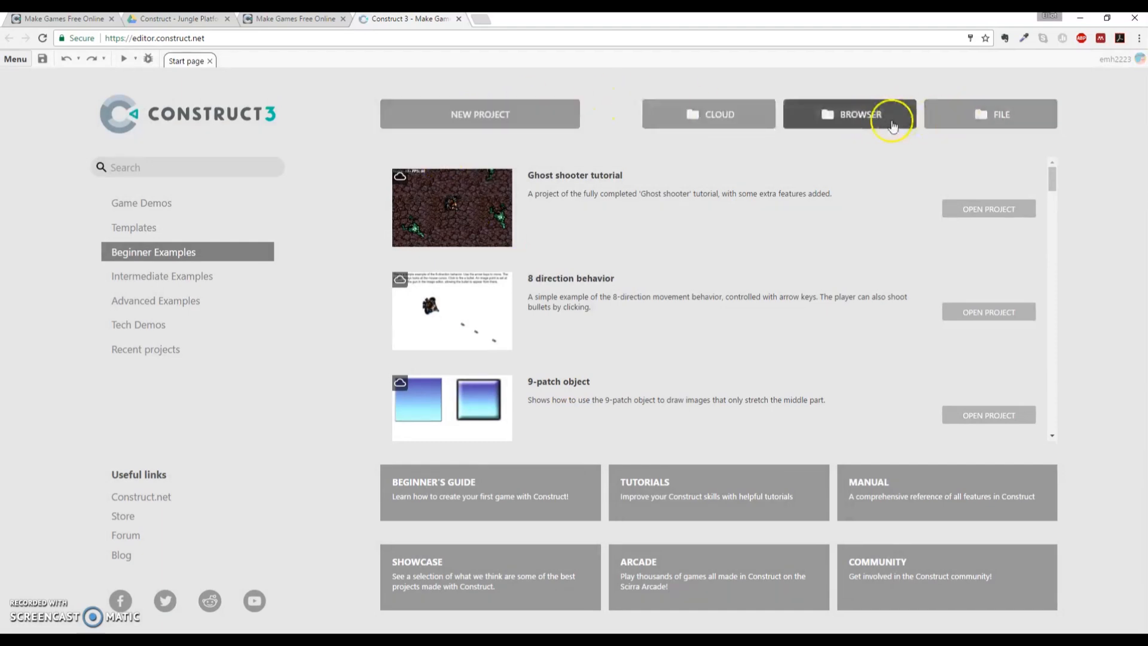
{"action": "mouse_move", "coordinate": [581, 118]}
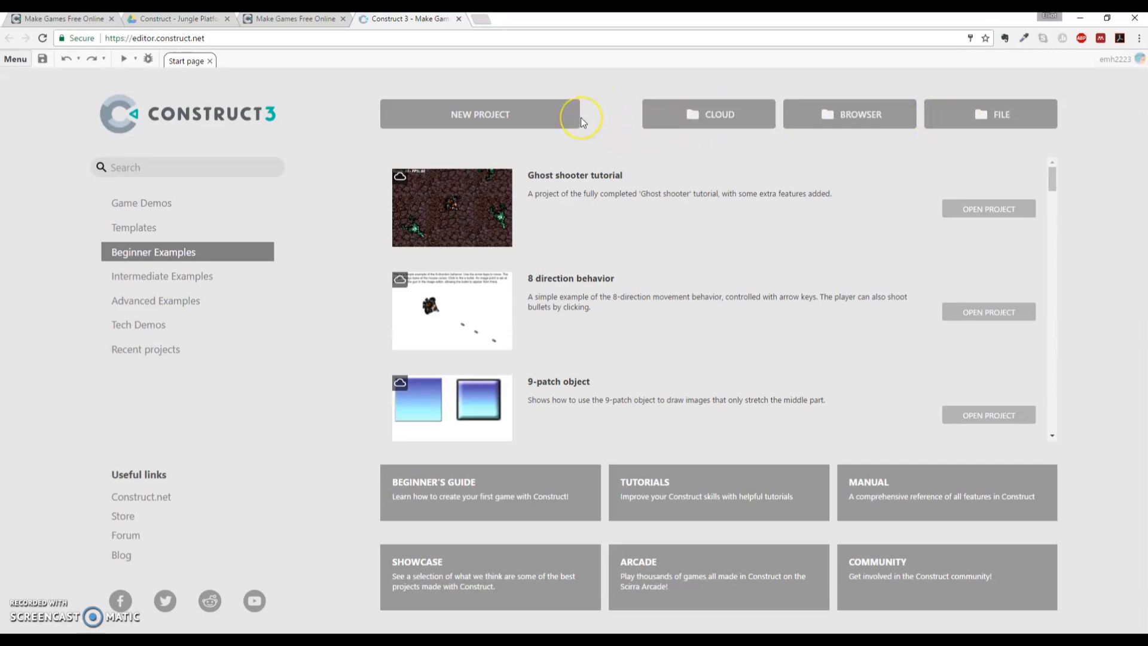
Step: Create project 'Jungle Platformer' with the 1080p landscape preset and a 4000 x 2040 viewport
{"action": "left_click", "coordinate": [480, 114]}
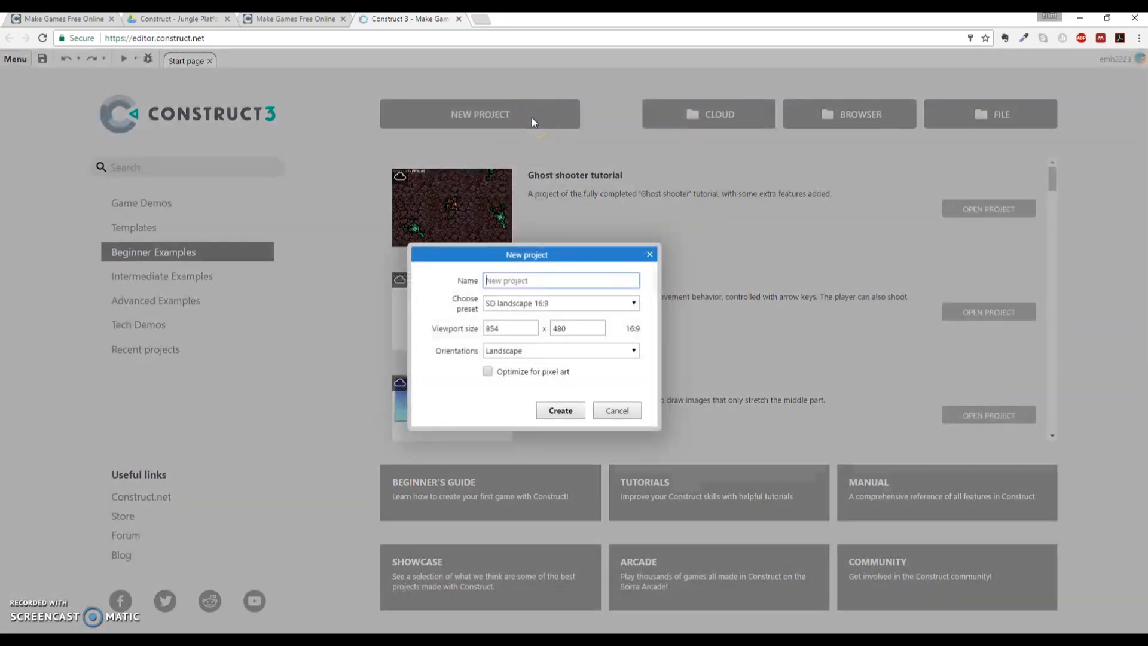
{"action": "type", "text": "Jungle"}
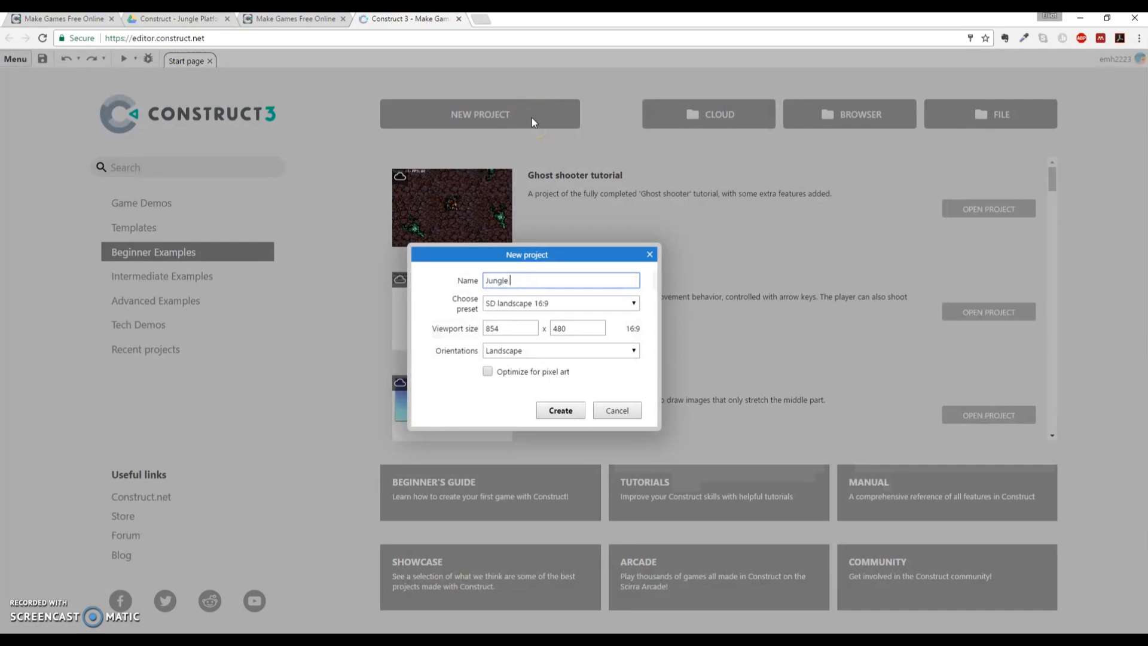
{"action": "type", "text": "Platofrmer"}
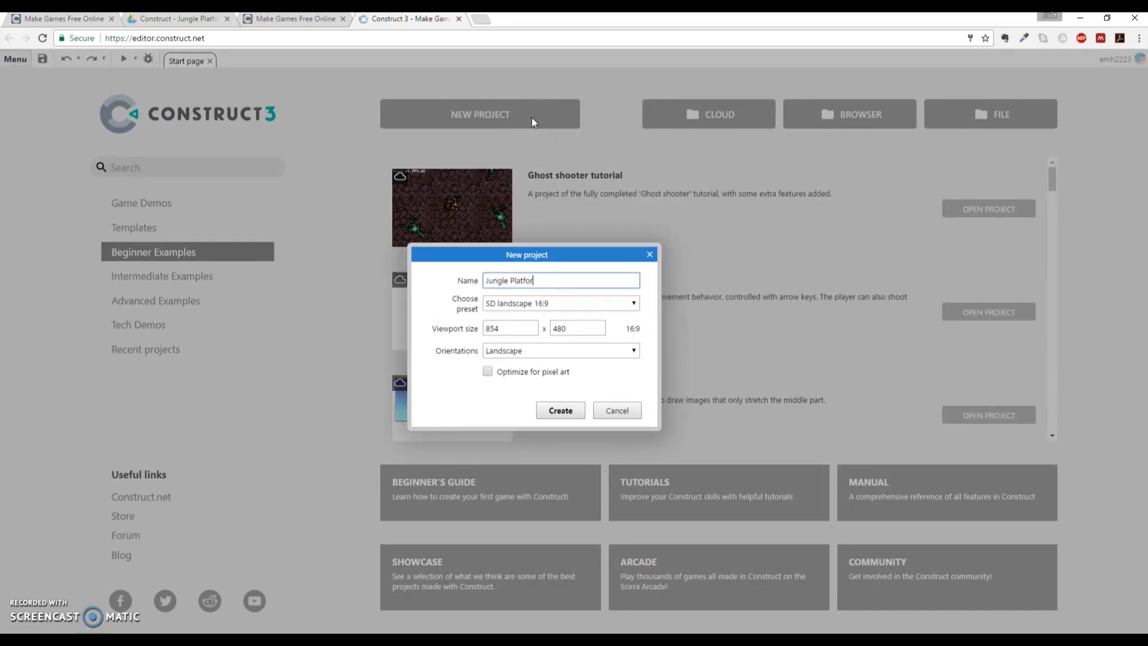
{"action": "type", "text": "mer"}
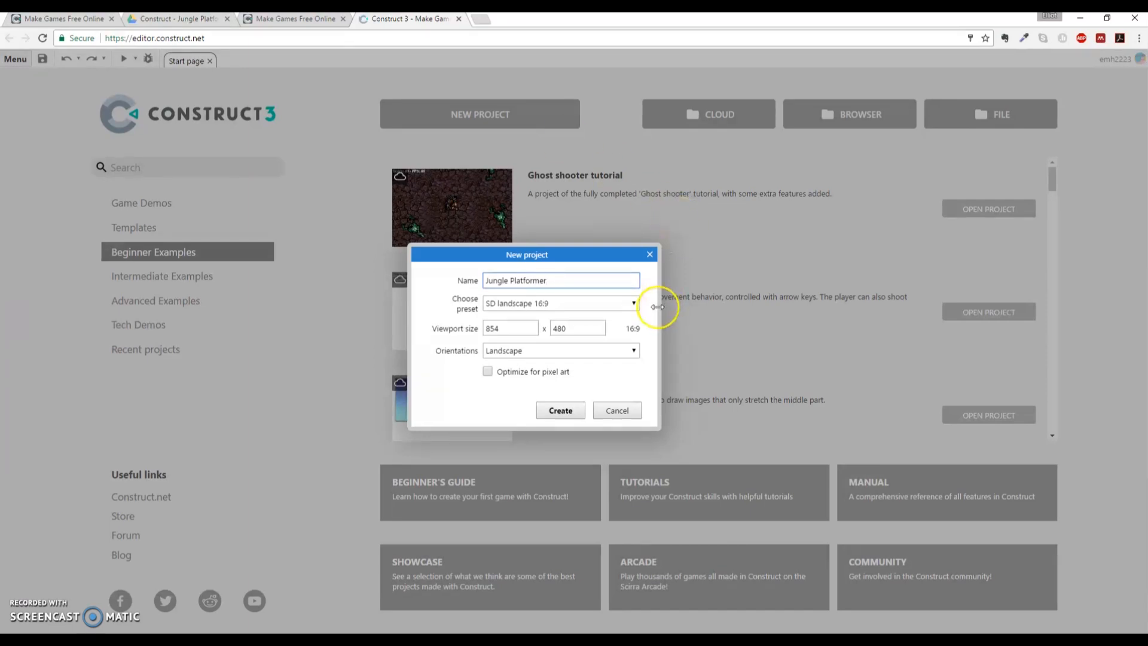
{"action": "left_click", "coordinate": [632, 303]}
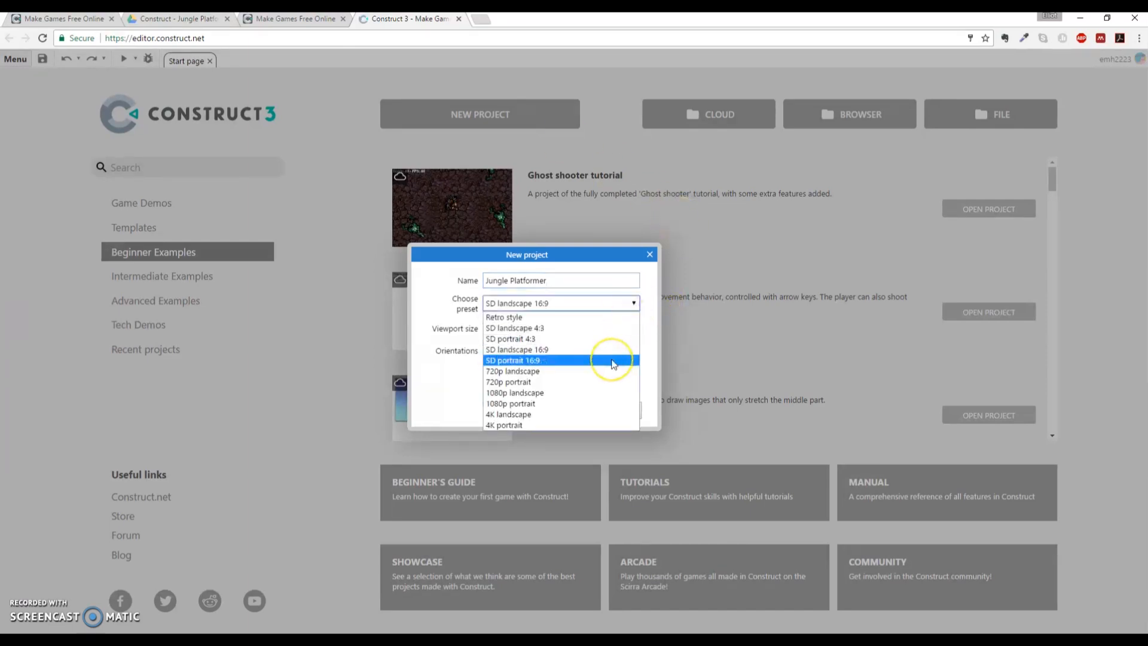
{"action": "mouse_move", "coordinate": [614, 364]}
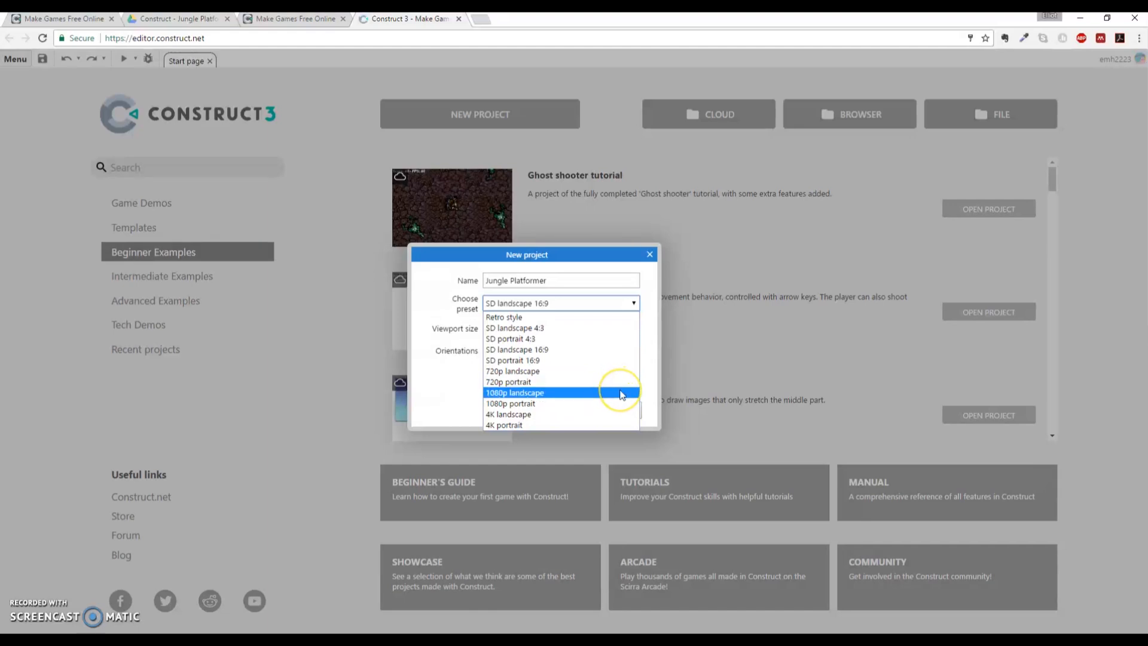
{"action": "left_click", "coordinate": [514, 392]}
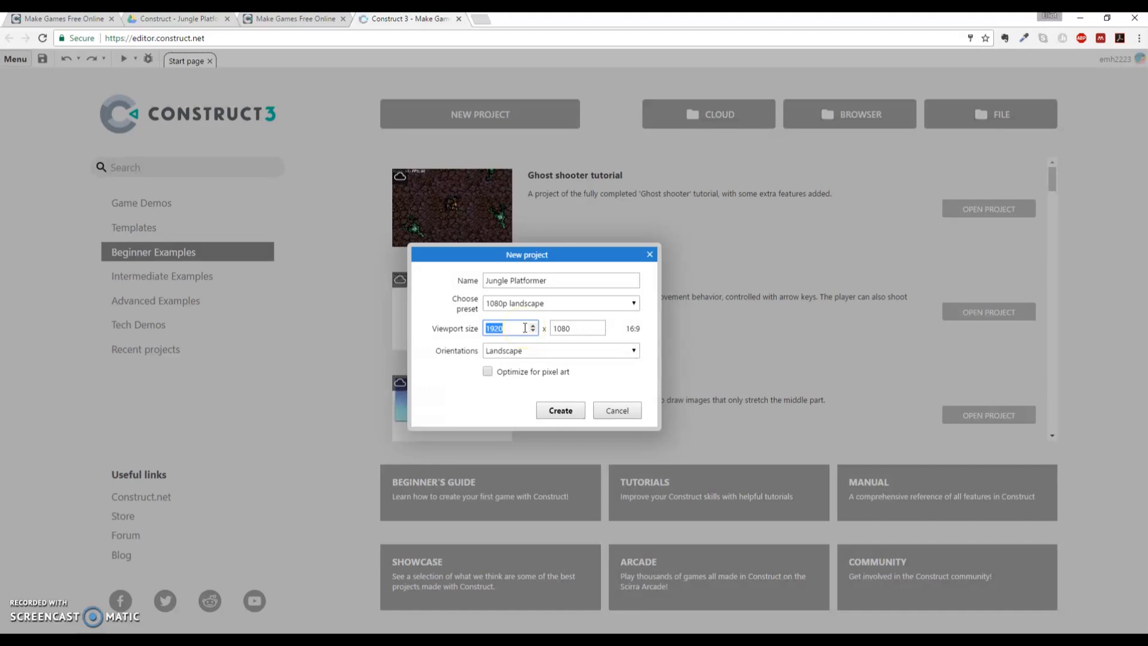
{"action": "type", "text": "4000"}
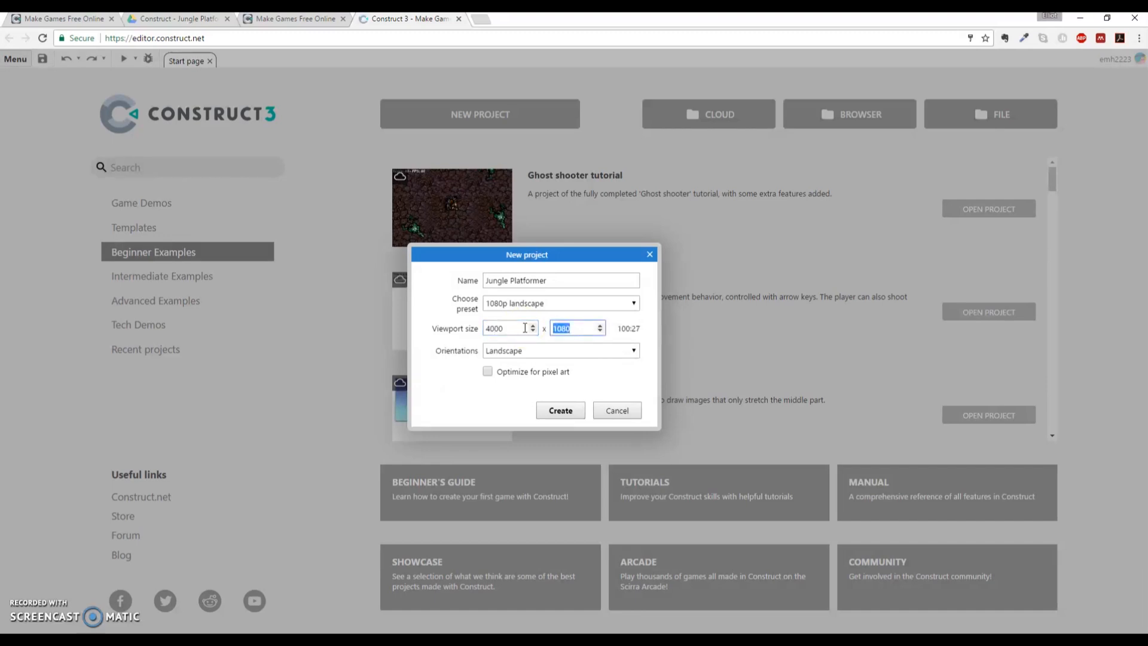
{"action": "type", "text": "2040"}
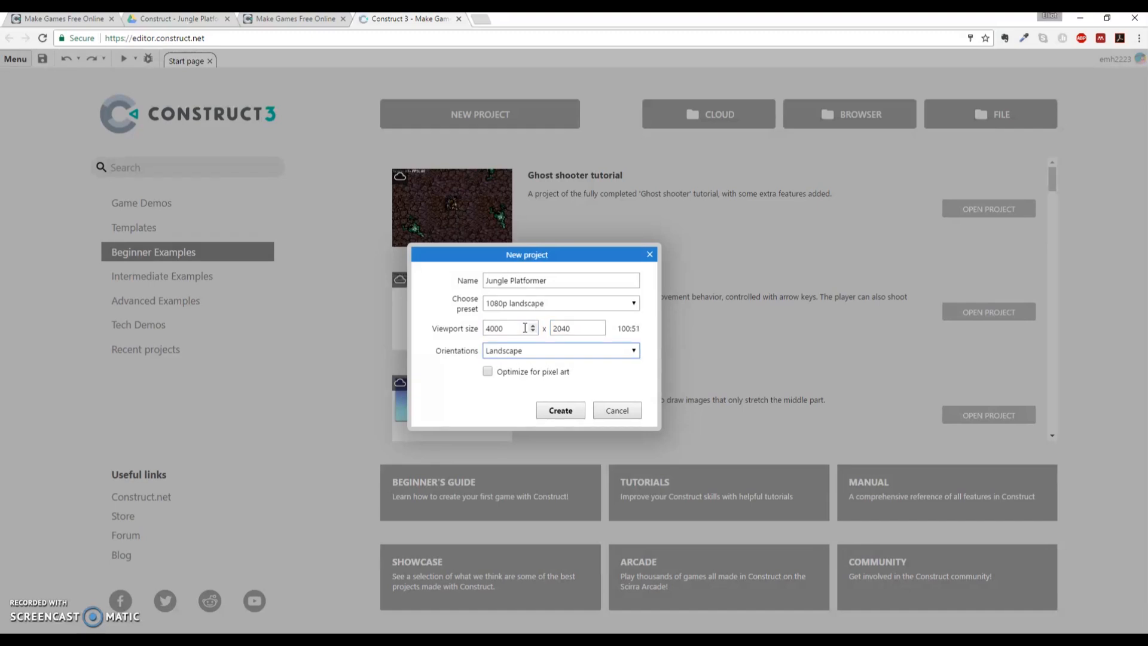
{"action": "mouse_move", "coordinate": [621, 385]}
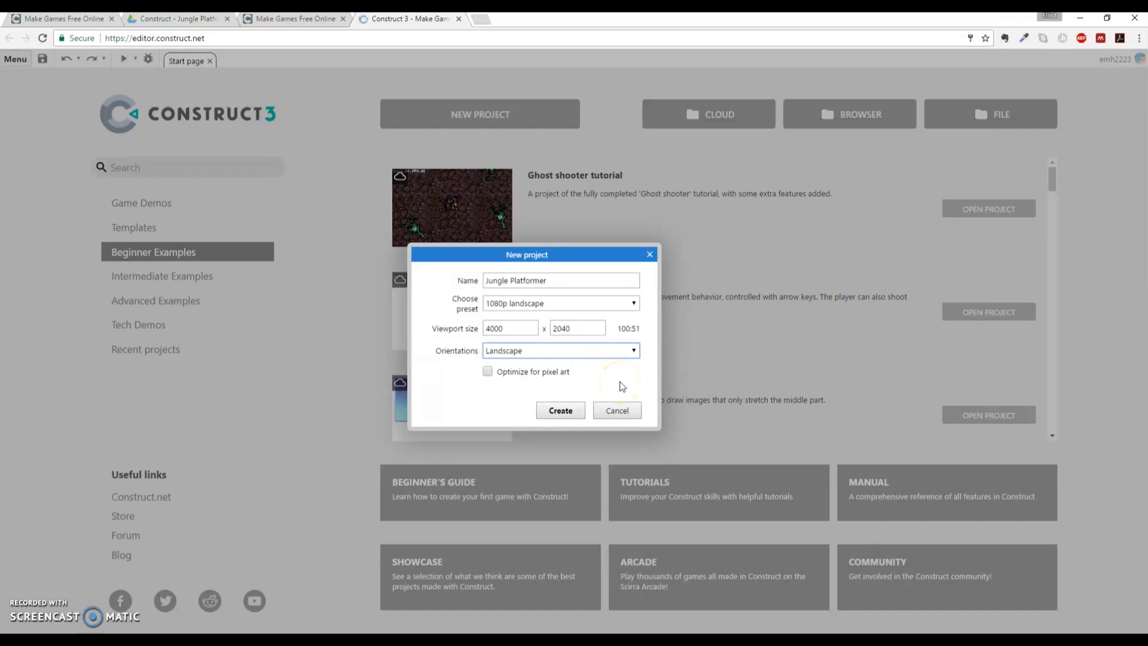
{"action": "mouse_move", "coordinate": [637, 368]}
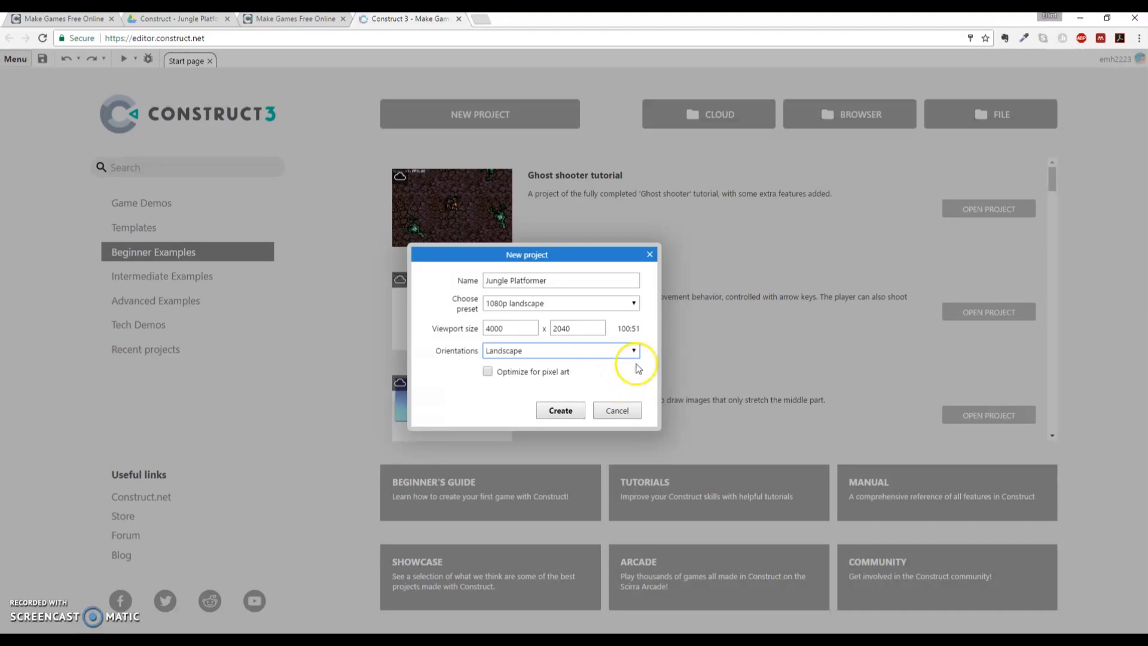
{"action": "mouse_move", "coordinate": [606, 359]}
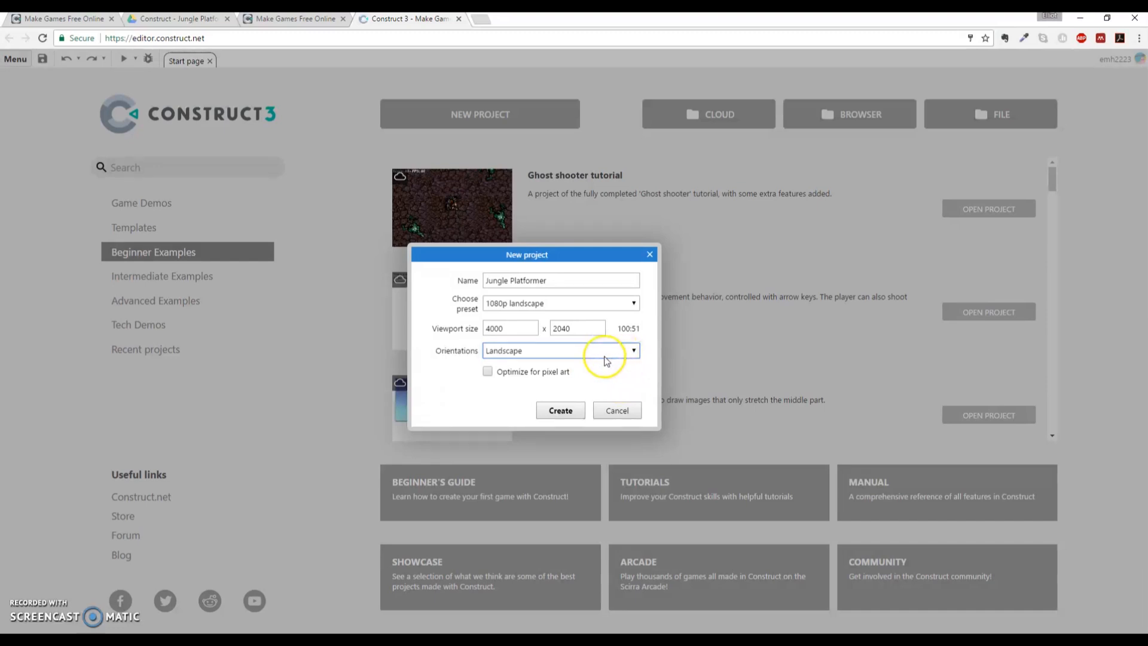
{"action": "mouse_move", "coordinate": [602, 360]}
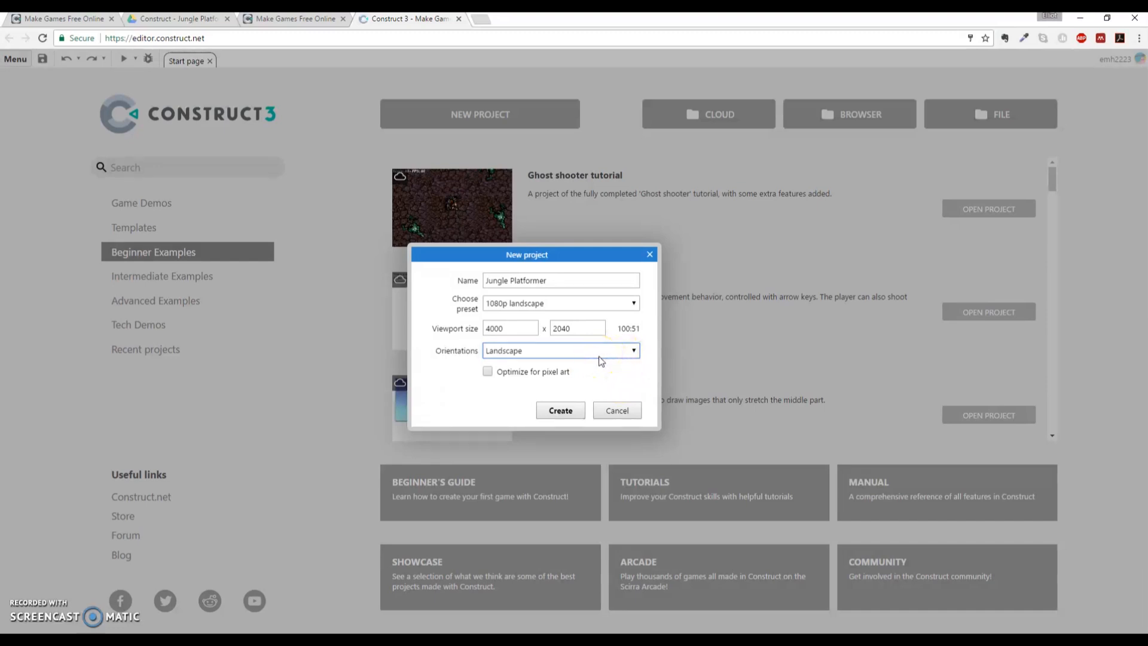
{"action": "mouse_move", "coordinate": [579, 366]}
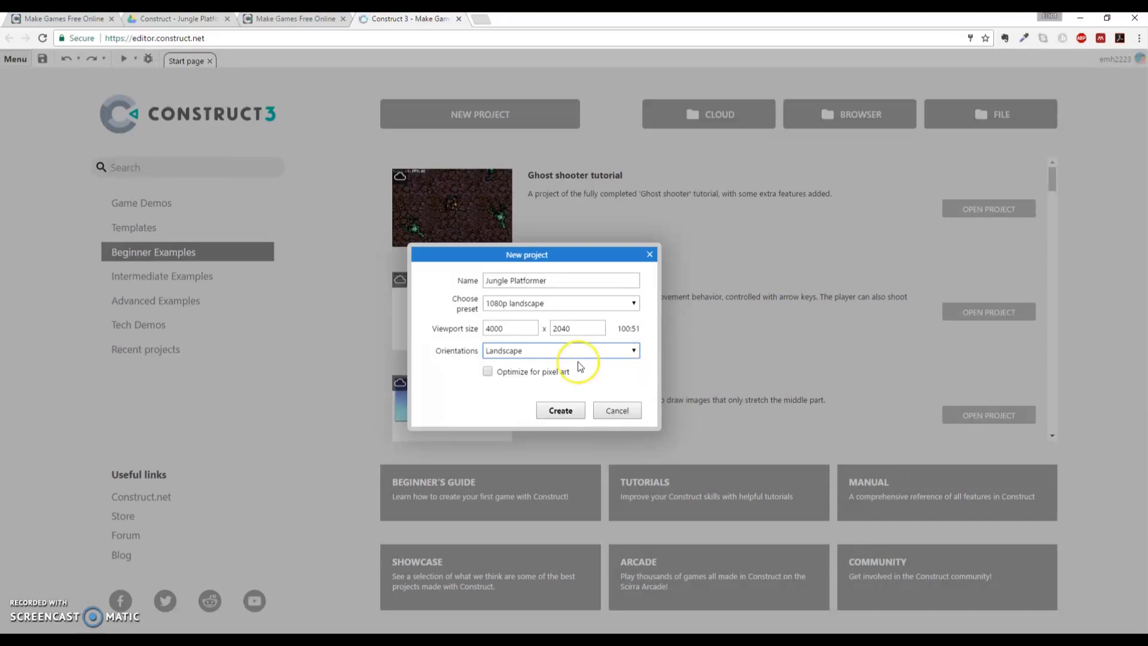
{"action": "mouse_move", "coordinate": [531, 361]}
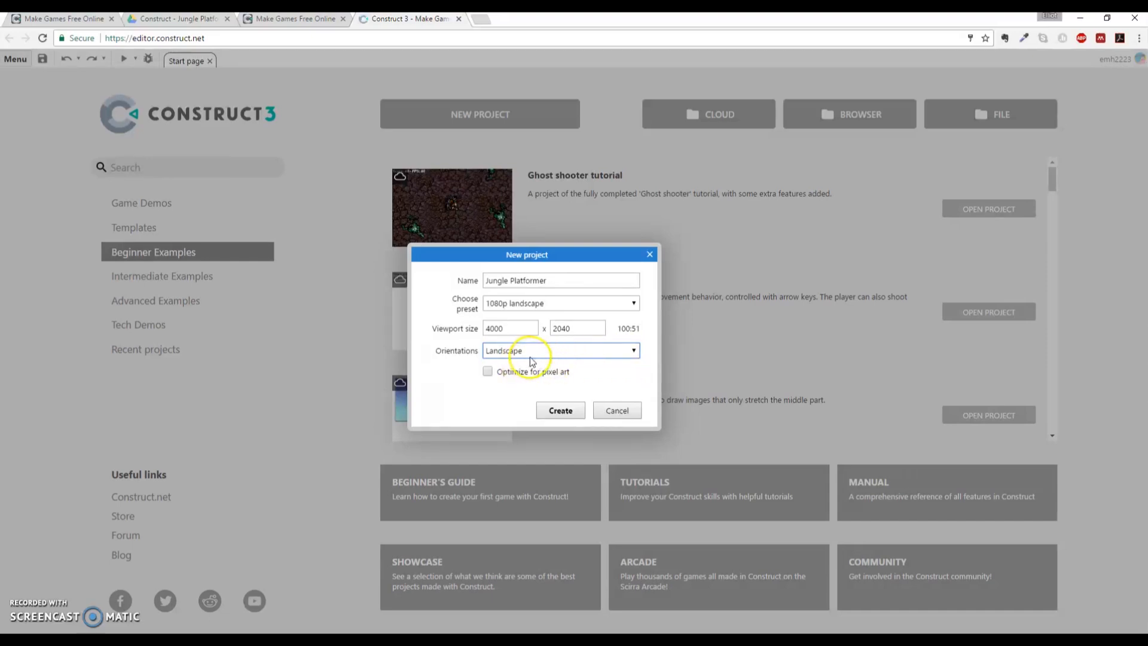
{"action": "mouse_move", "coordinate": [555, 378]}
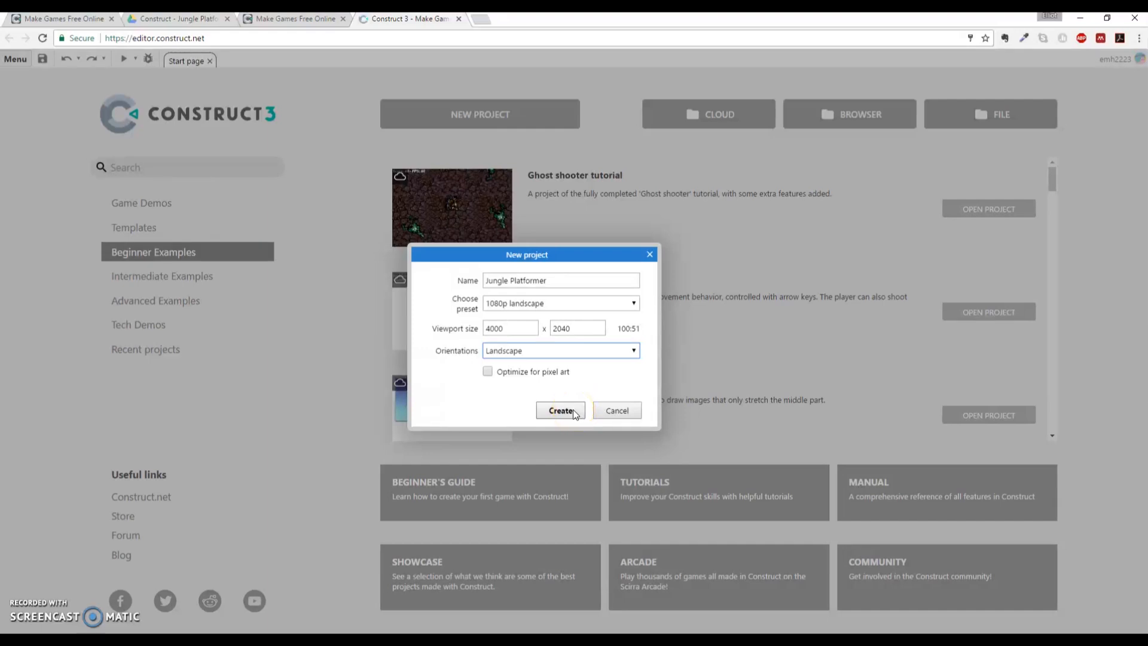
{"action": "left_click", "coordinate": [561, 410]}
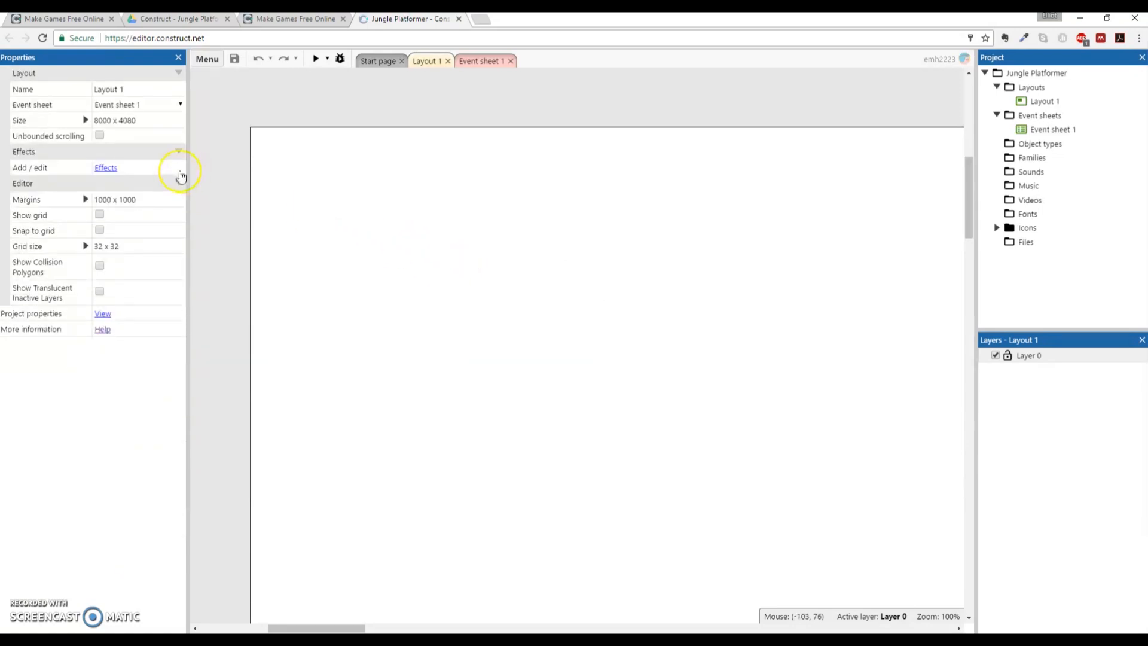
Step: Set Layout 1's Size property to 4000 x 2048
{"action": "left_click", "coordinate": [128, 120]}
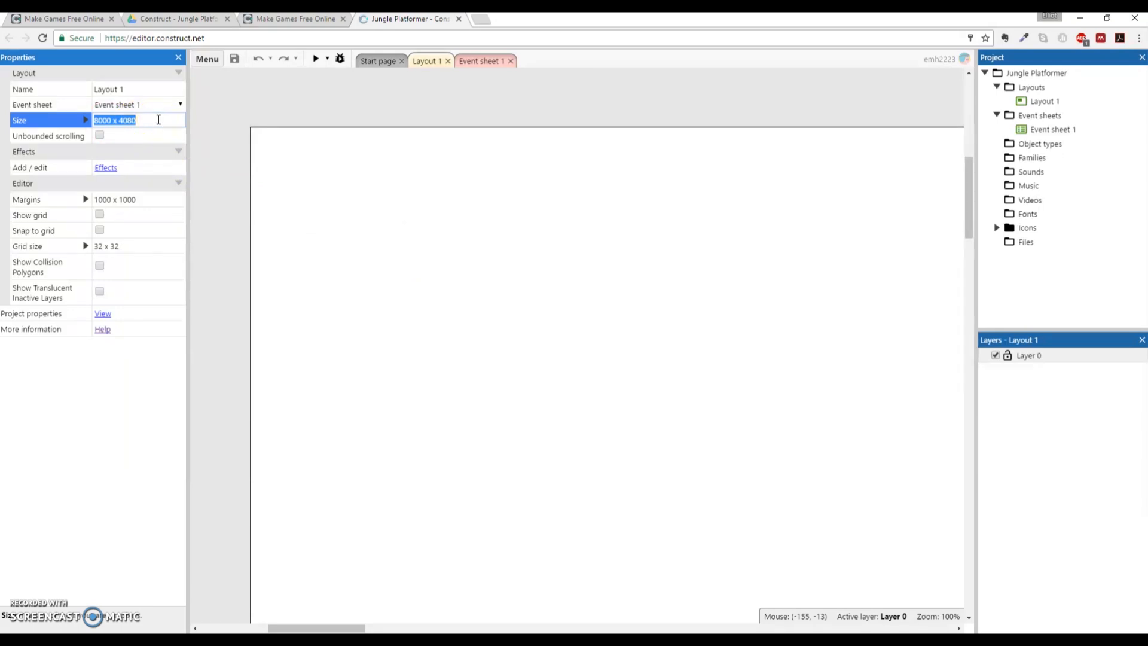
{"action": "type", "text": "4000"}
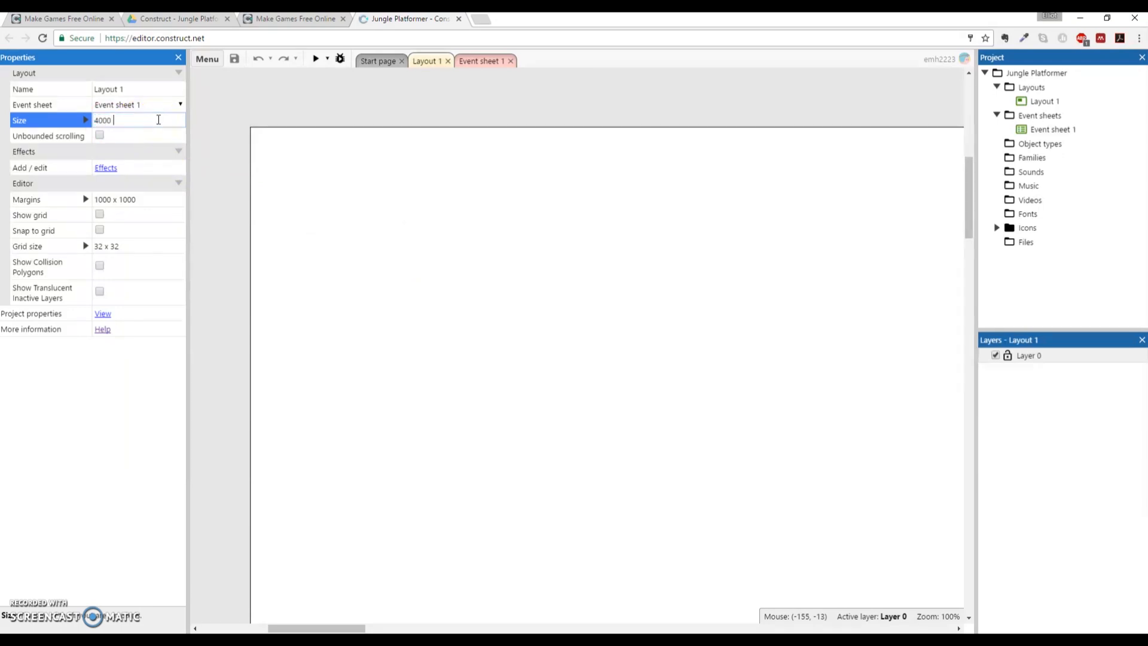
{"action": "type", "text": "x 2"}
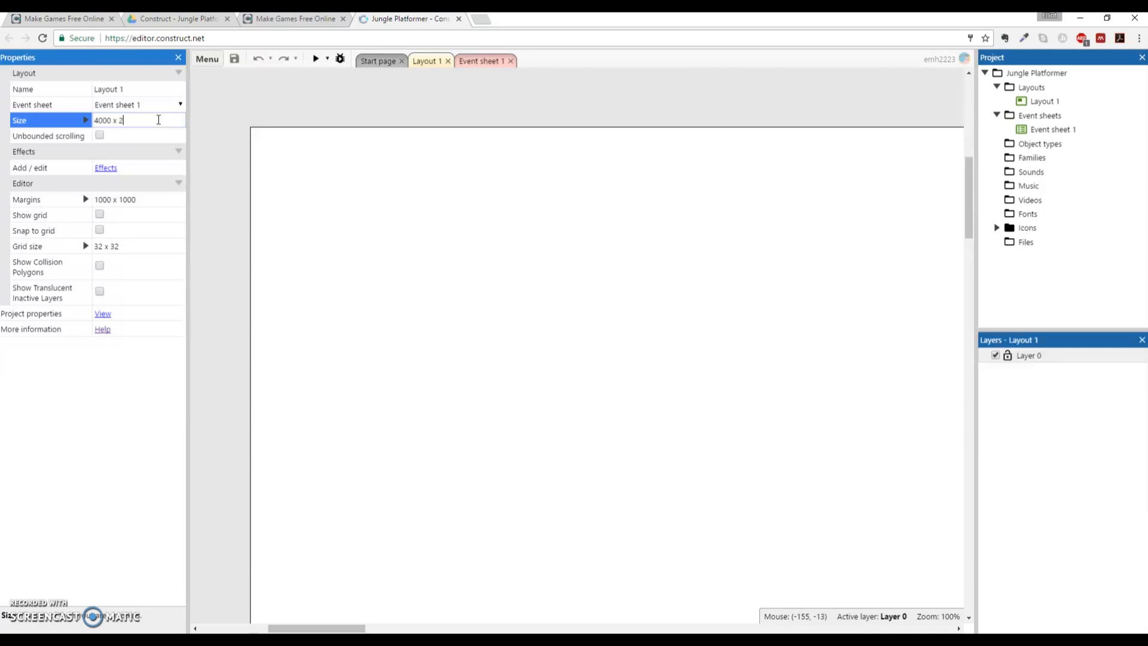
{"action": "type", "text": "048"}
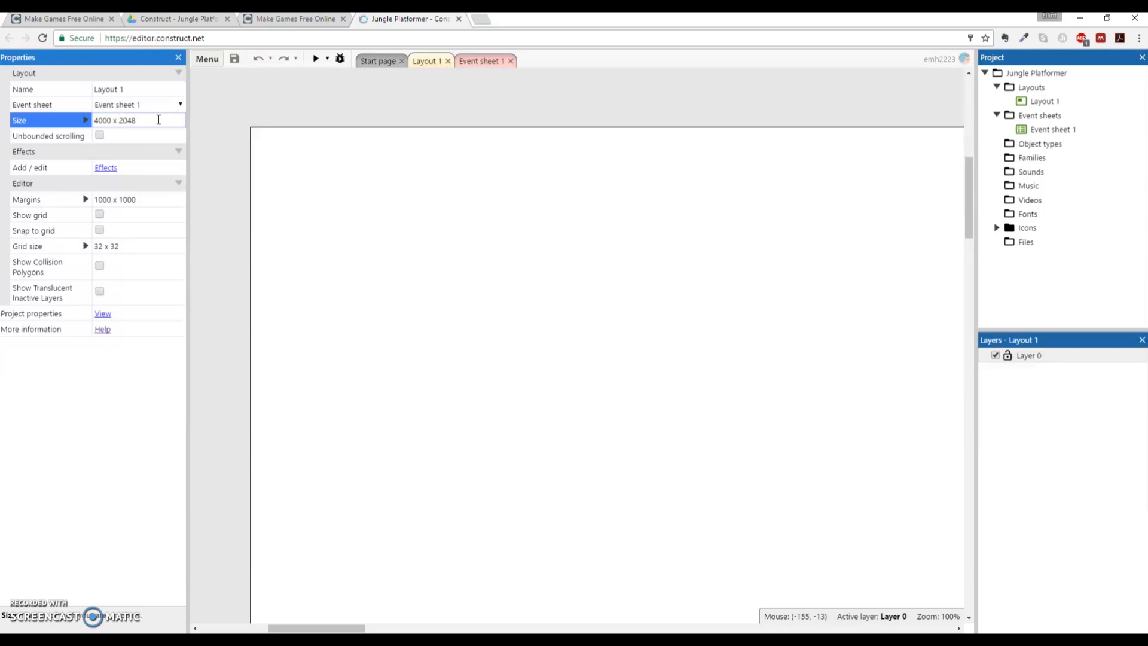
{"action": "left_click", "coordinate": [48, 136]}
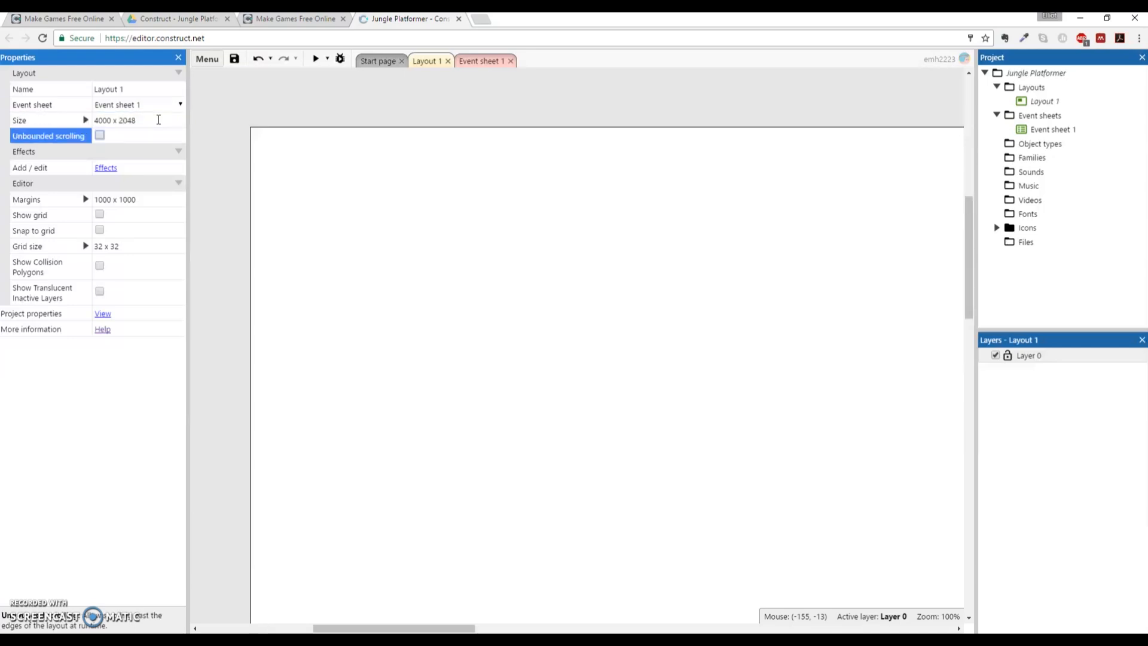
{"action": "mouse_move", "coordinate": [605, 313]}
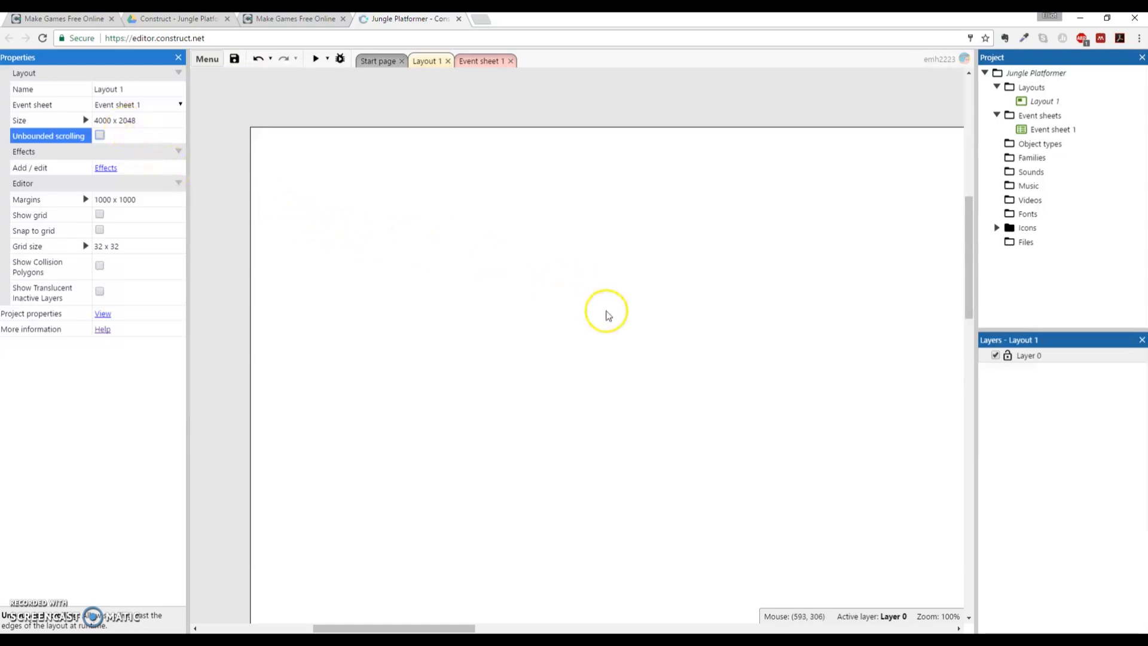
{"action": "mouse_move", "coordinate": [650, 343]}
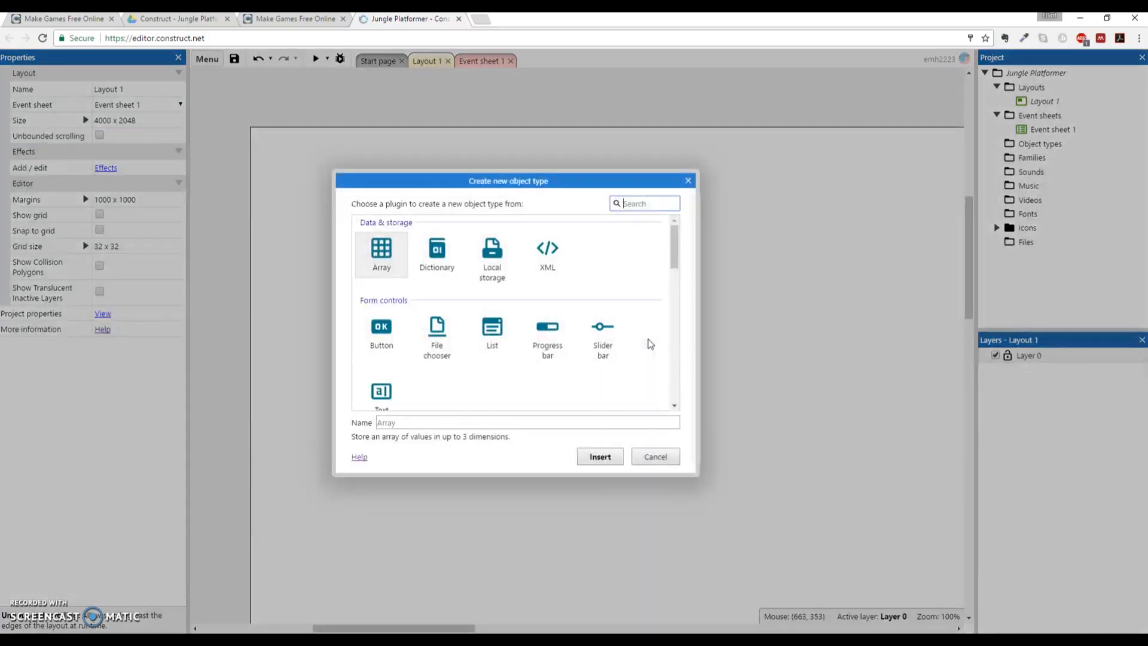
{"action": "mouse_move", "coordinate": [683, 265]}
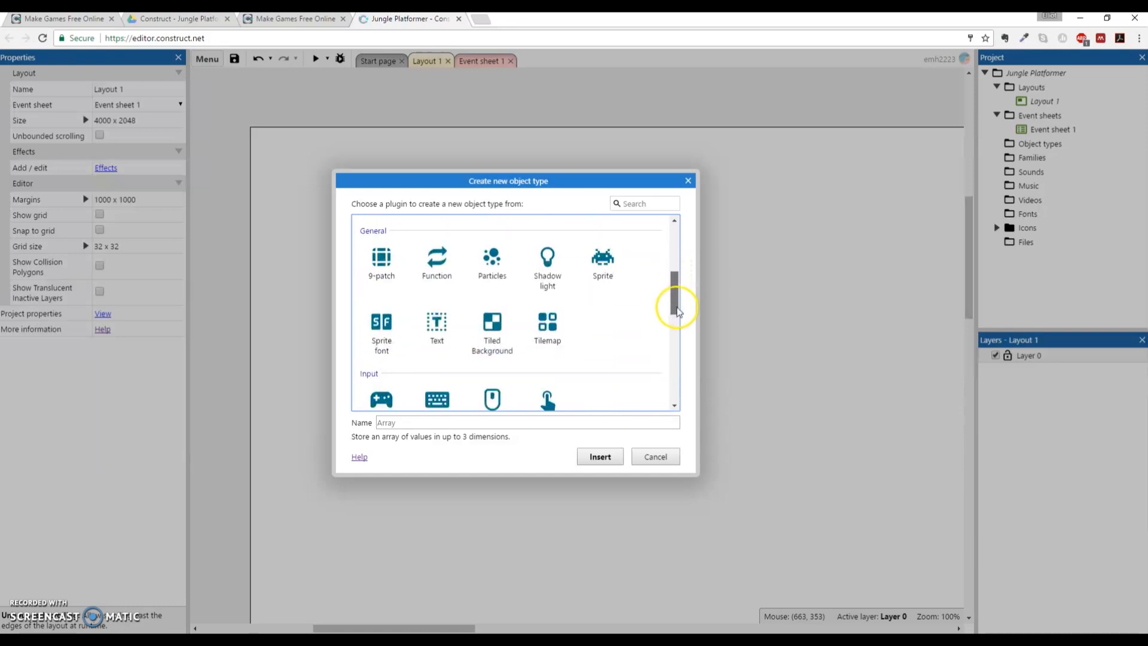
Step: Insert a new Tiled Background object type, pending placement in Layout 1
{"action": "left_click", "coordinate": [492, 330]}
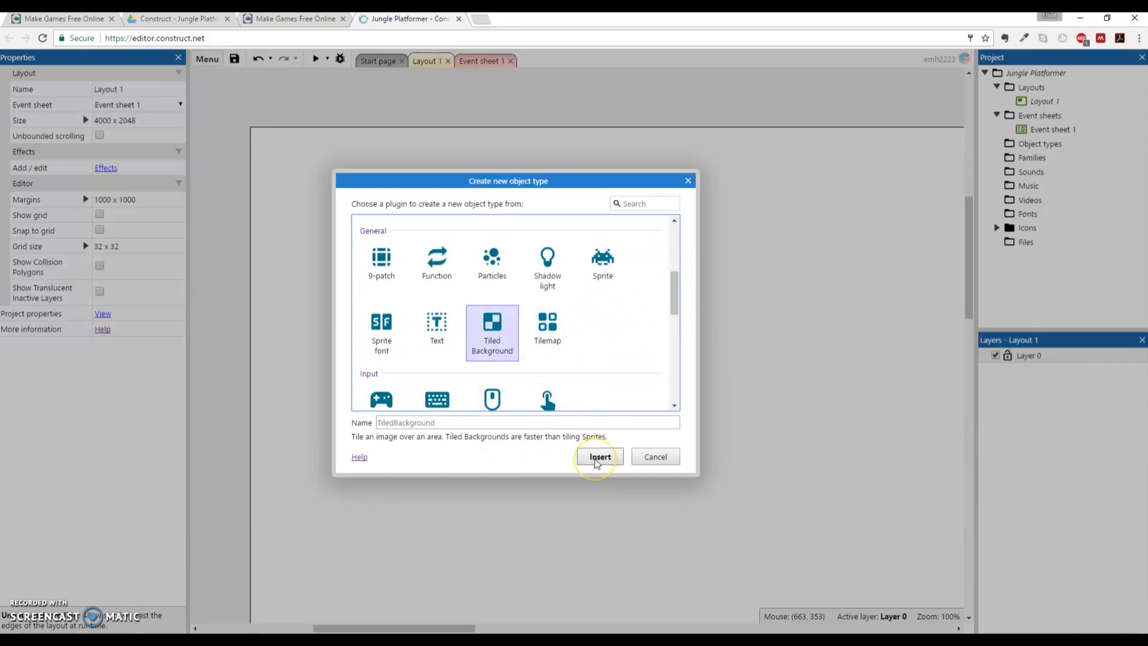
{"action": "left_click", "coordinate": [599, 456]}
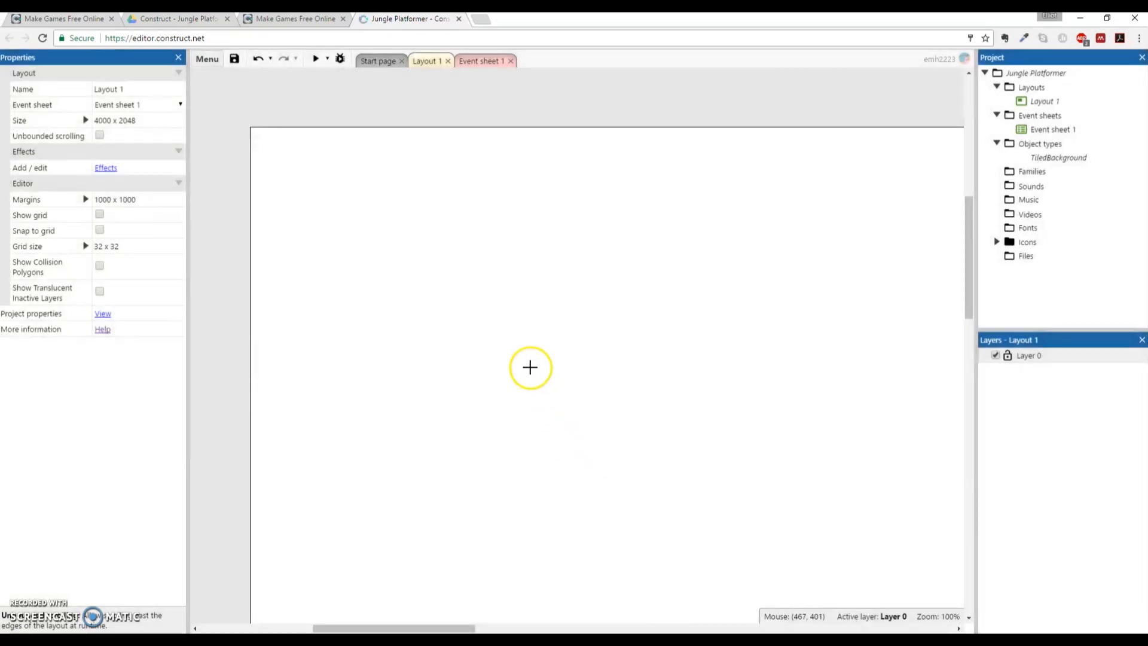
{"action": "mouse_move", "coordinate": [586, 331]}
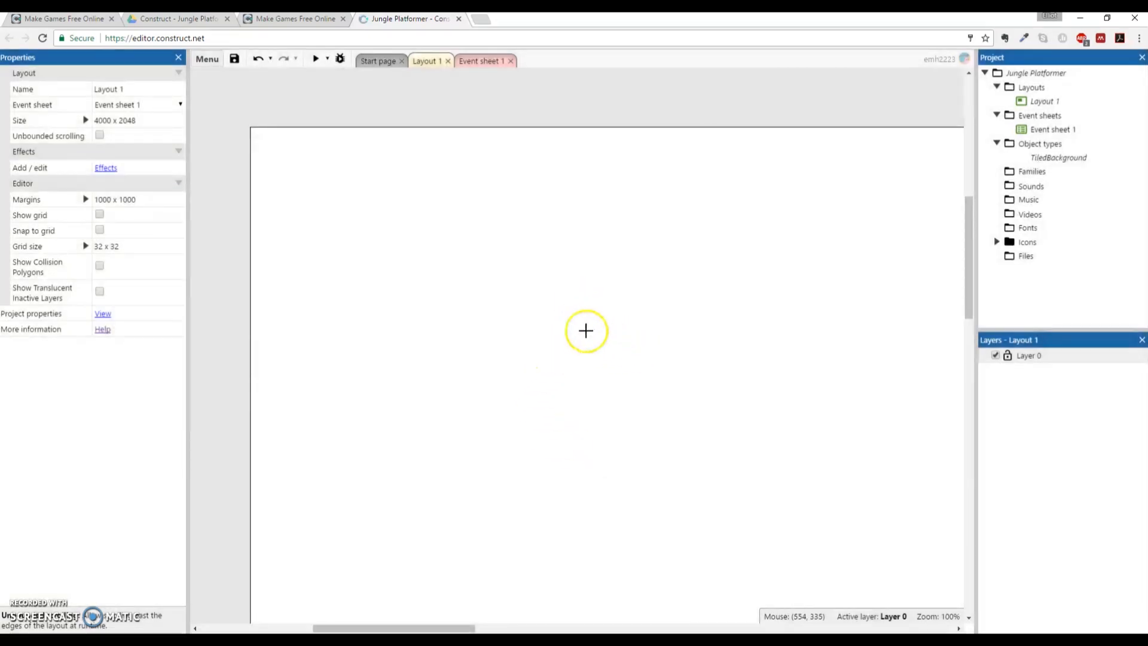
Step: Place the Tiled Background on the layout and load Background.png as its image
{"action": "double_click", "coordinate": [1057, 157]}
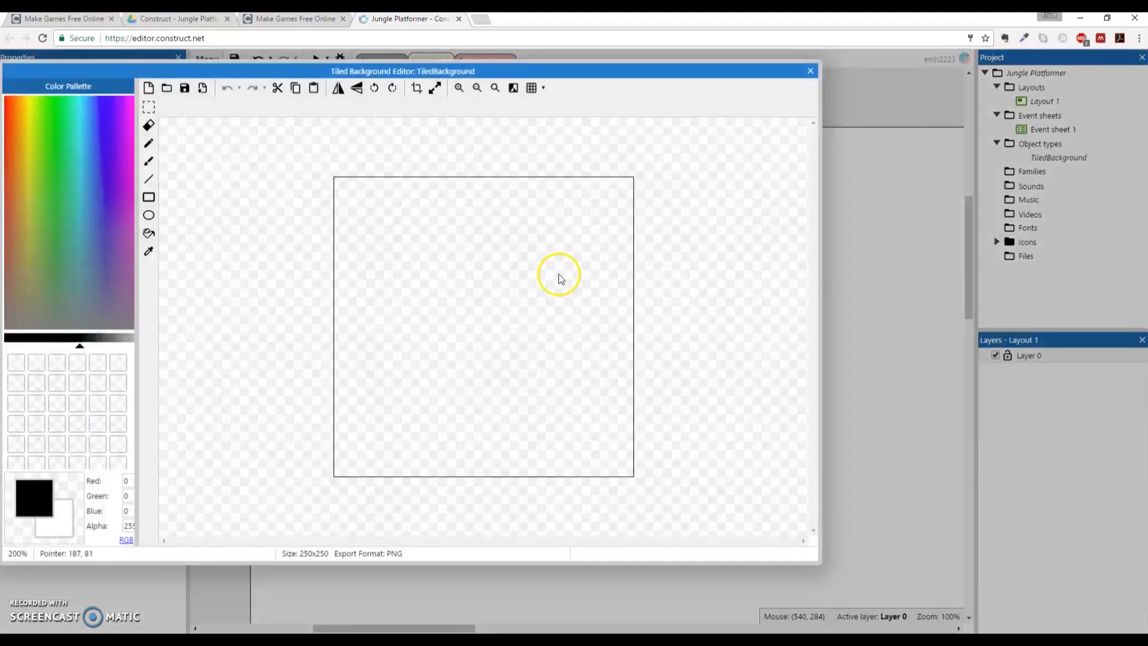
{"action": "mouse_move", "coordinate": [234, 130]}
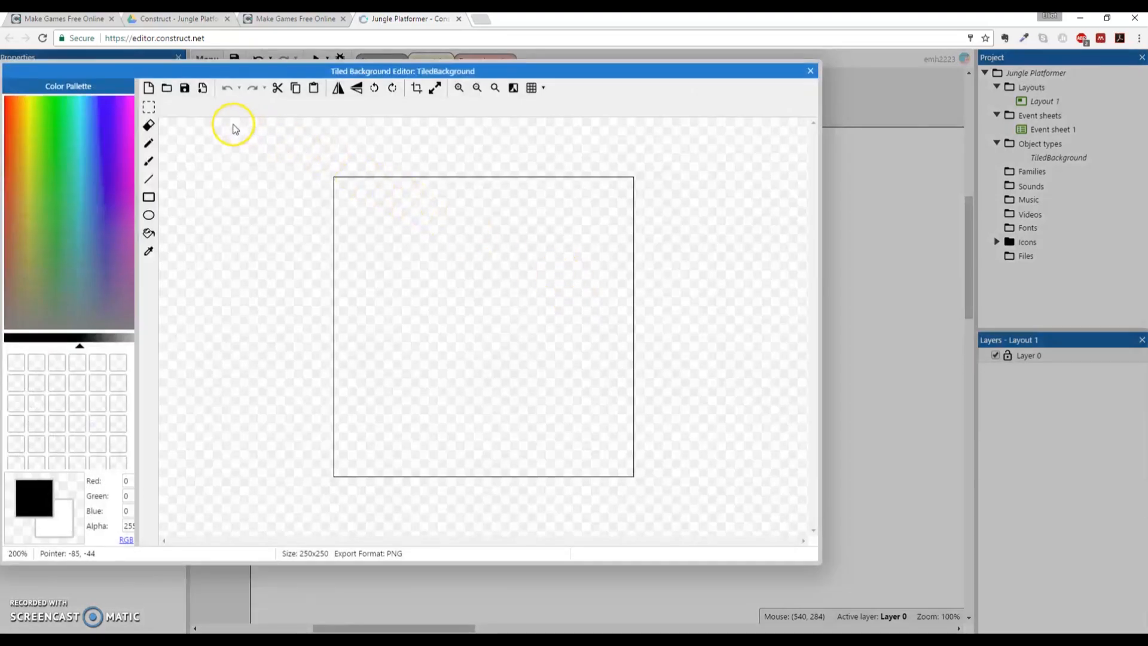
{"action": "mouse_move", "coordinate": [230, 128]}
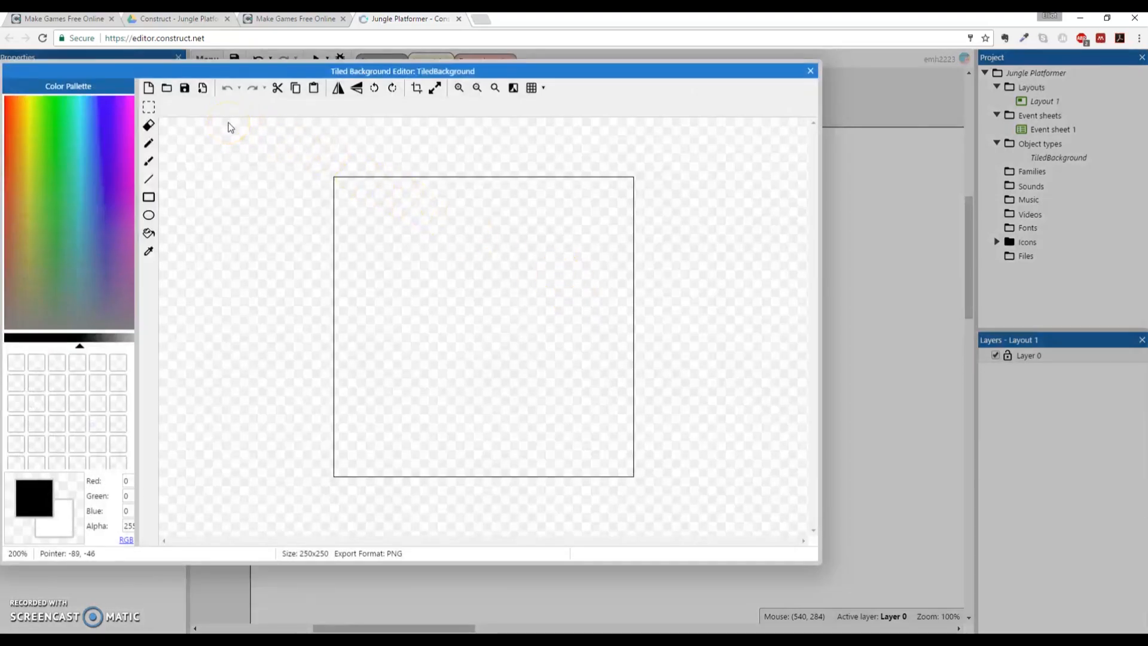
{"action": "mouse_move", "coordinate": [216, 121]}
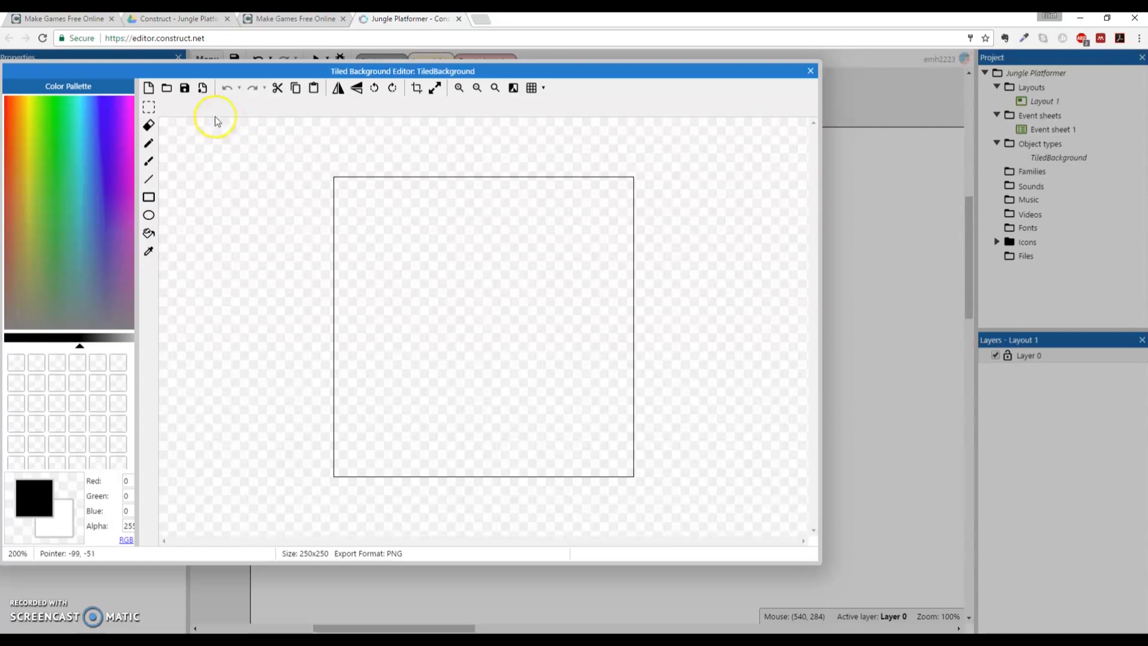
{"action": "mouse_move", "coordinate": [166, 88]}
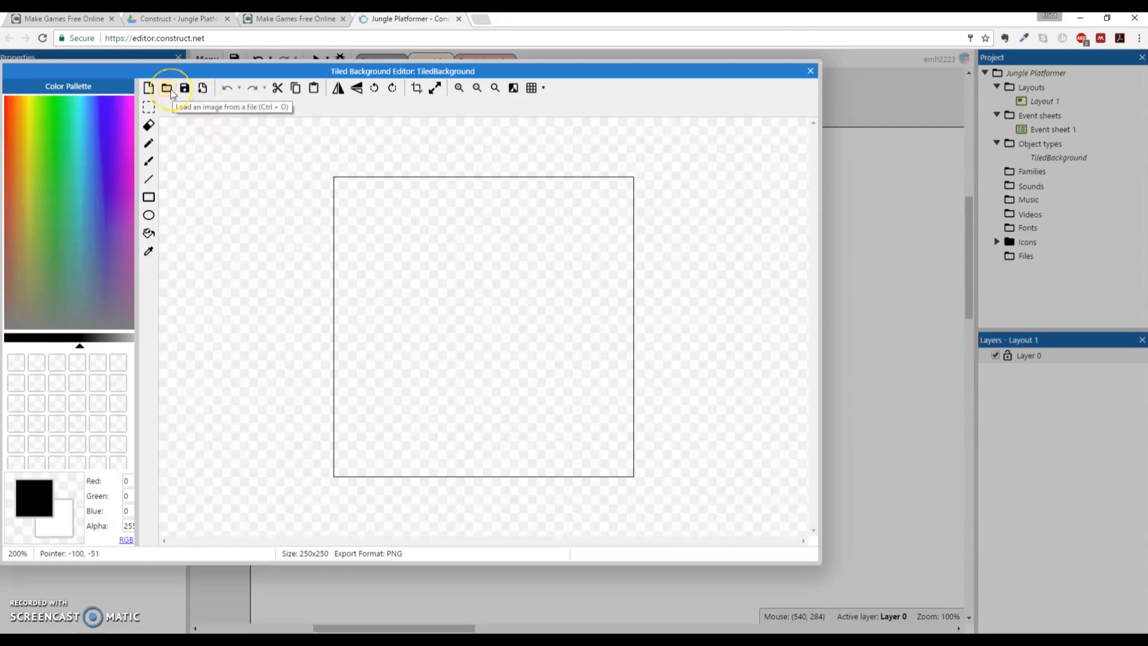
{"action": "left_click", "coordinate": [167, 88]}
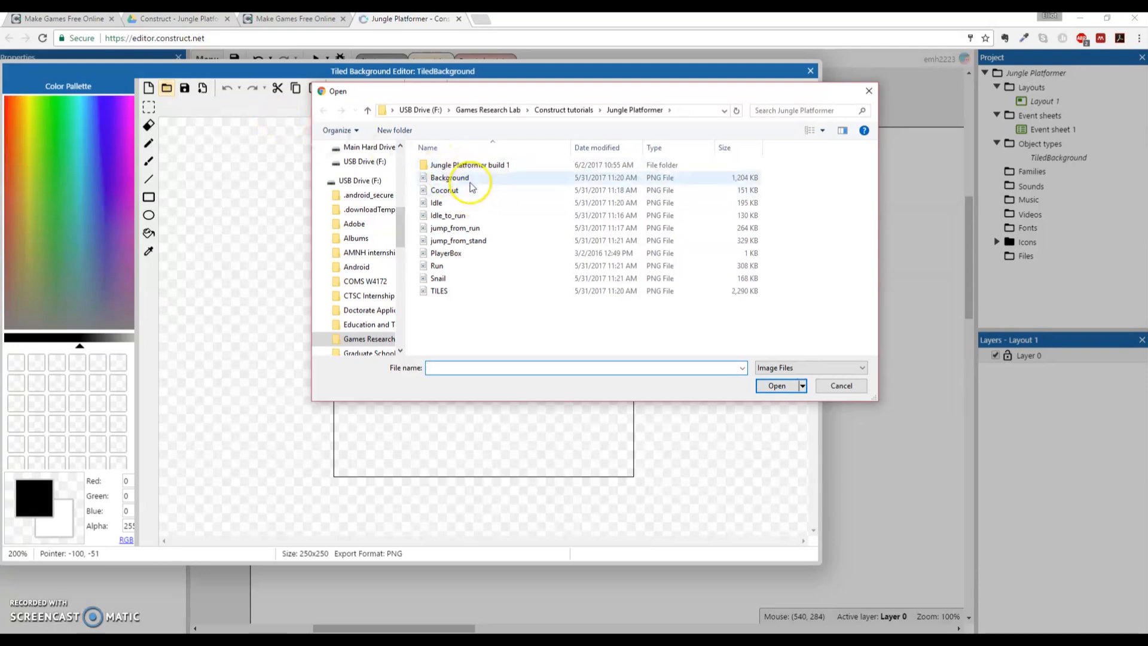
{"action": "mouse_move", "coordinate": [450, 177]}
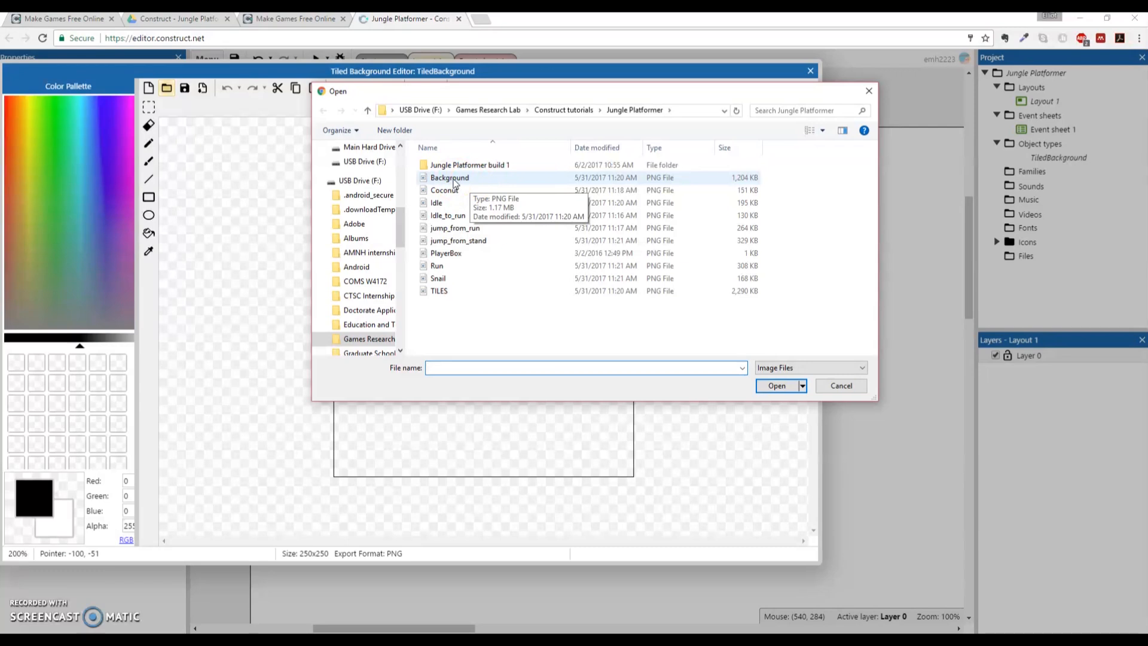
{"action": "left_click", "coordinate": [449, 177]}
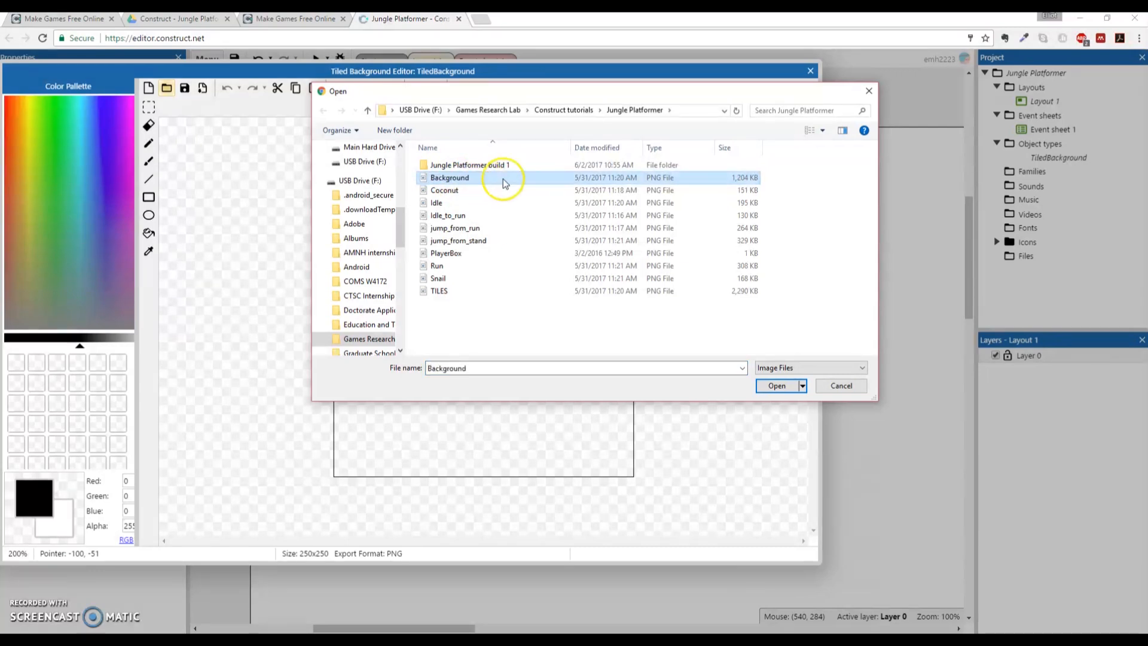
{"action": "left_click", "coordinate": [776, 386]}
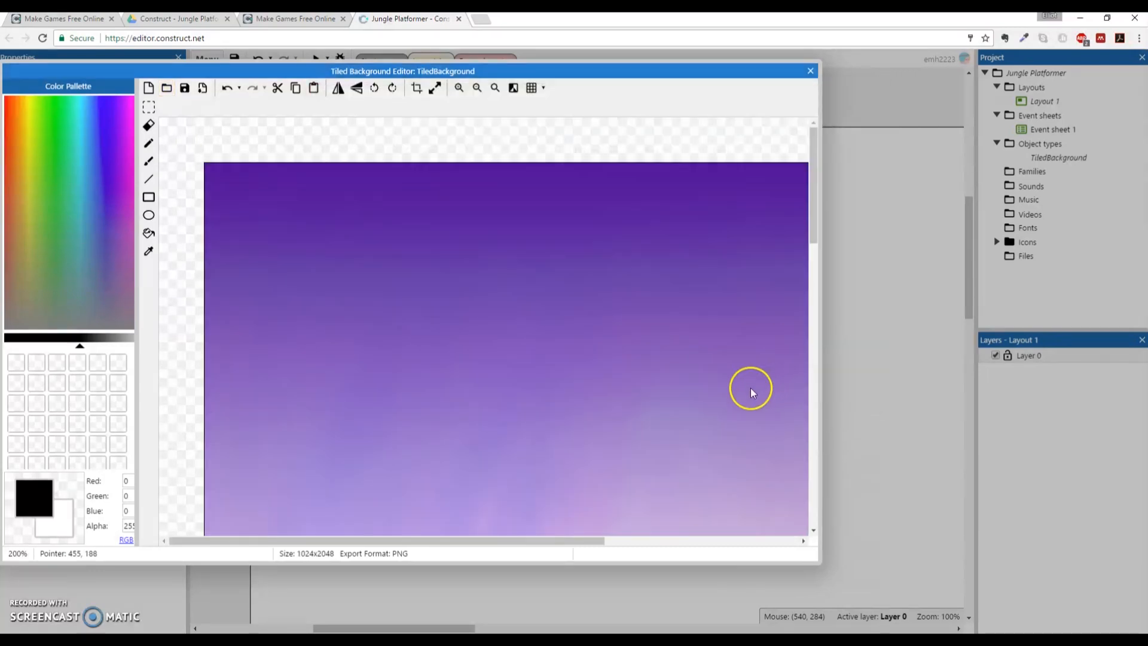
{"action": "scroll", "scroll_direction": "down", "scroll_amount": 3}
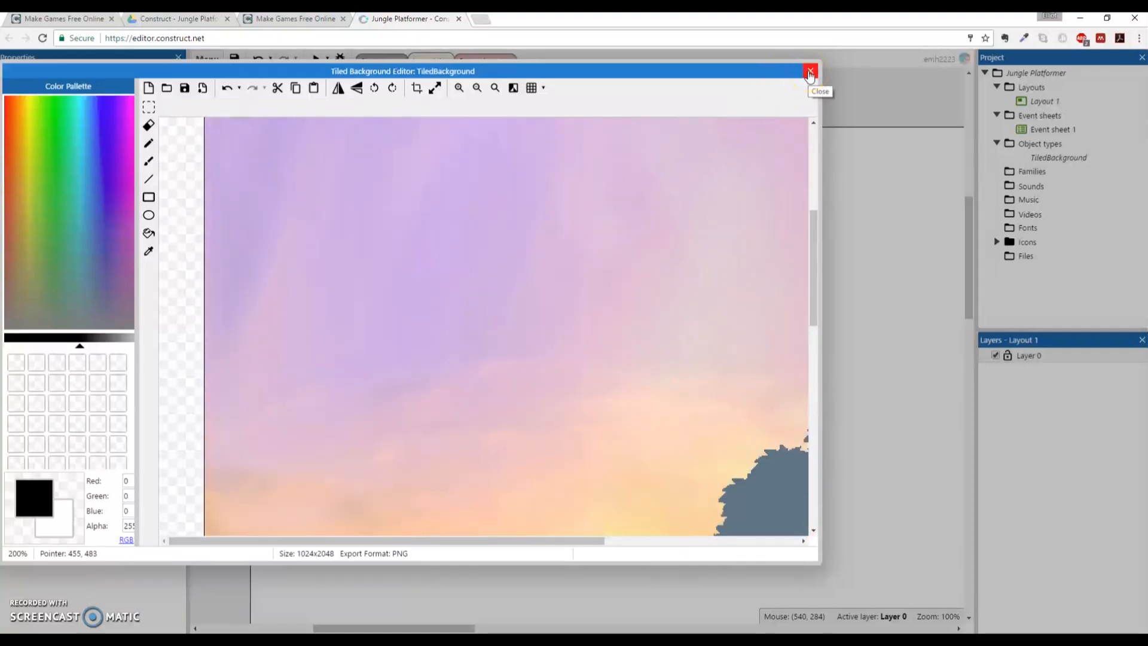
{"action": "mouse_move", "coordinate": [699, 224]}
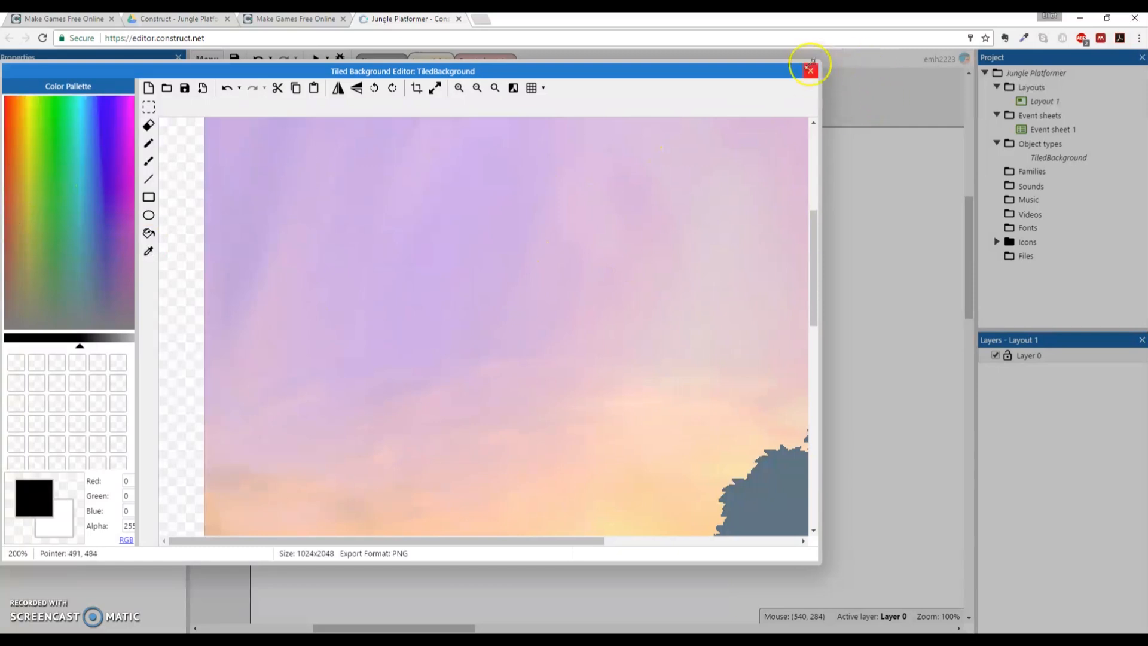
{"action": "mouse_move", "coordinate": [804, 119]}
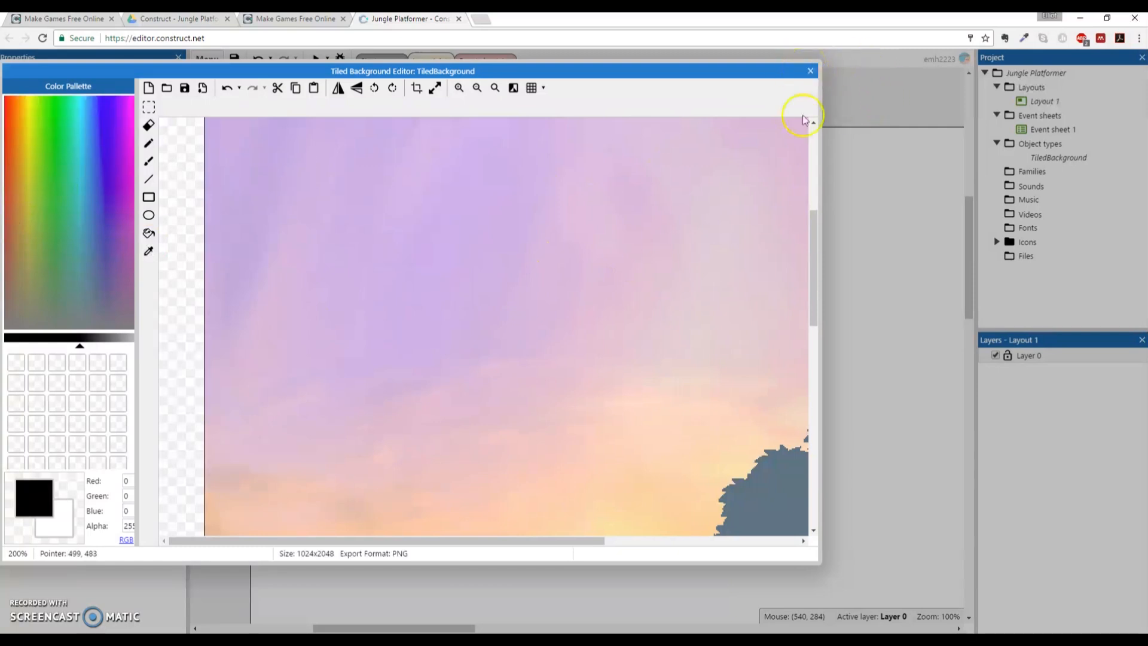
Step: Close the image editor and make the TiledBackground 4000 x 2048 at position 0, 0
{"action": "left_click", "coordinate": [810, 70]}
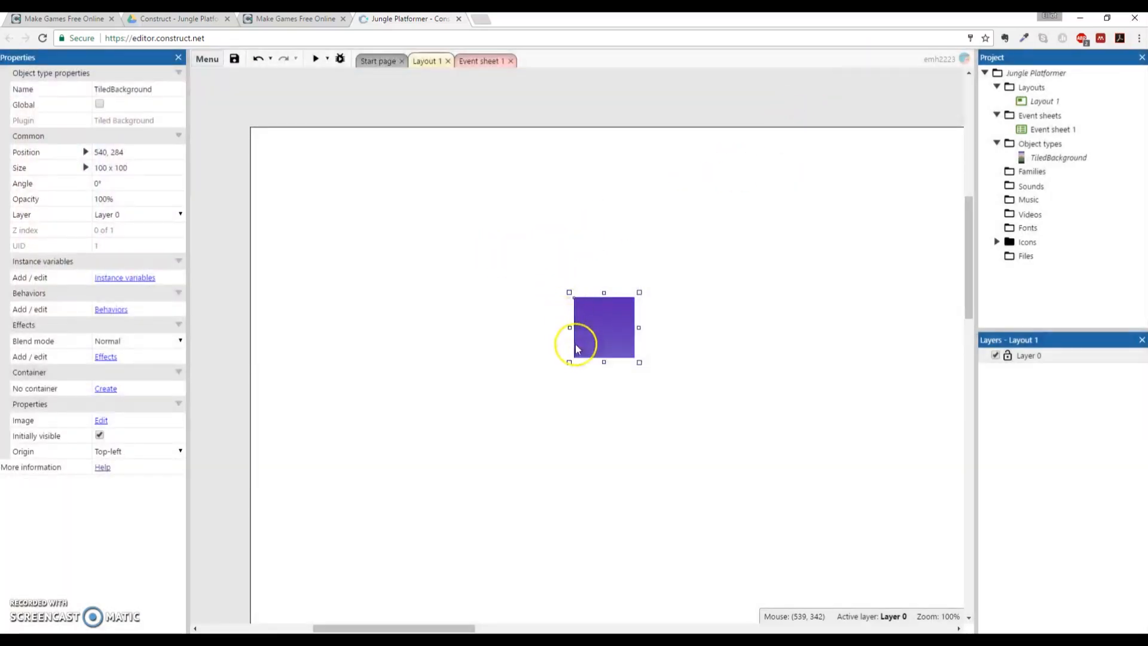
{"action": "mouse_move", "coordinate": [622, 324]}
{"action": "type", "text": "0, 0"}
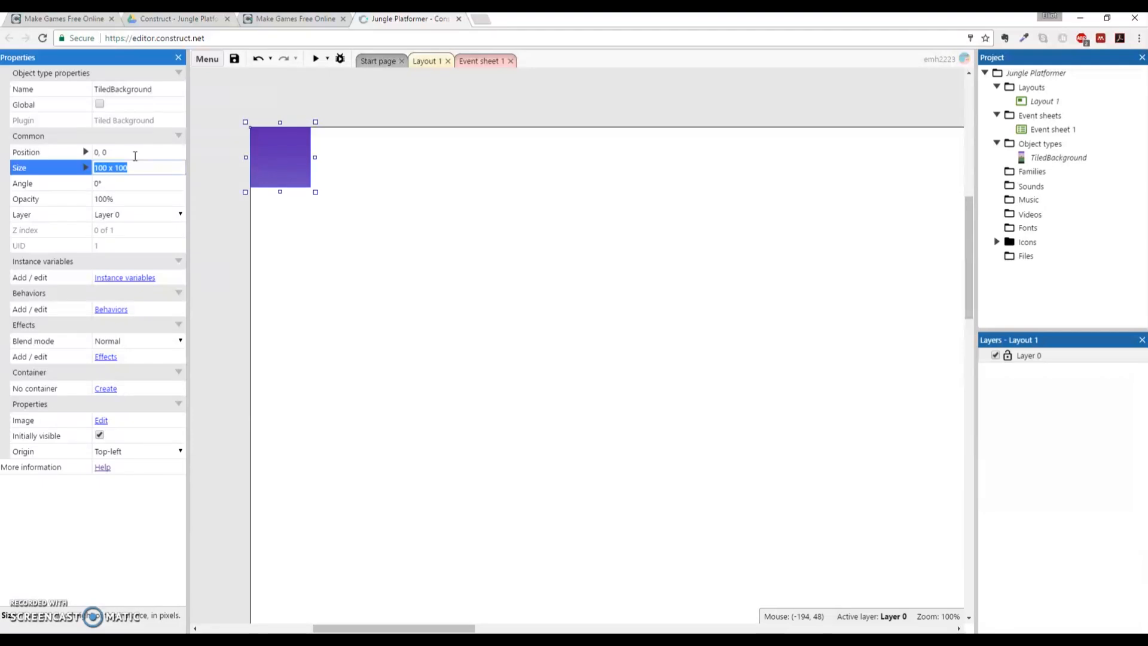
{"action": "mouse_move", "coordinate": [148, 176]}
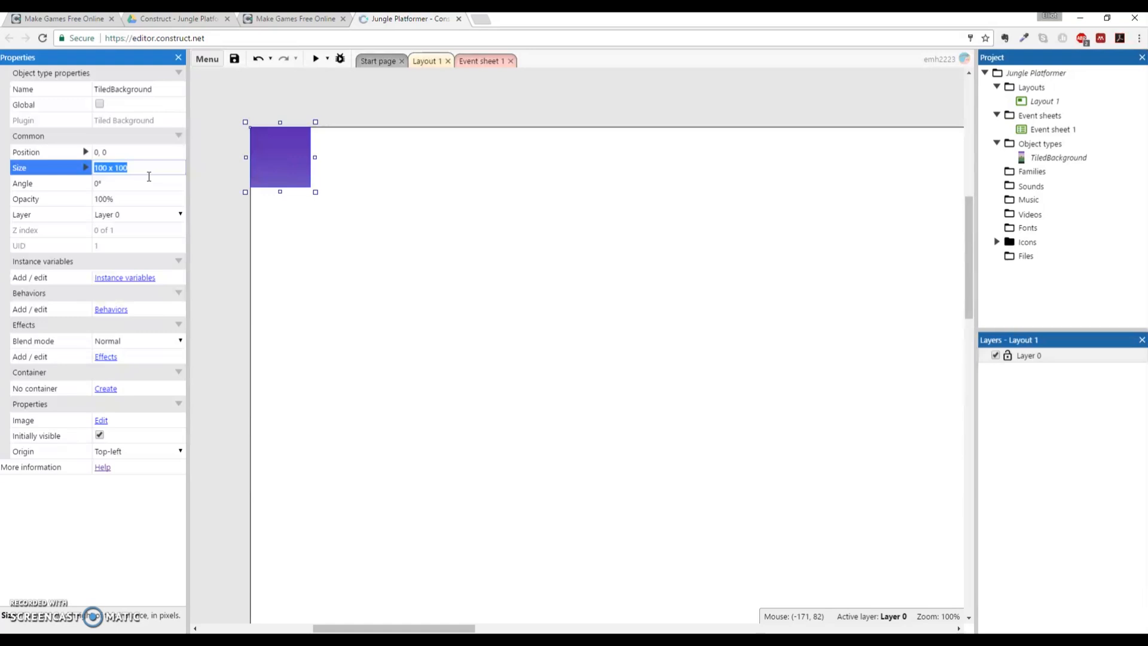
{"action": "type", "text": "4000x"}
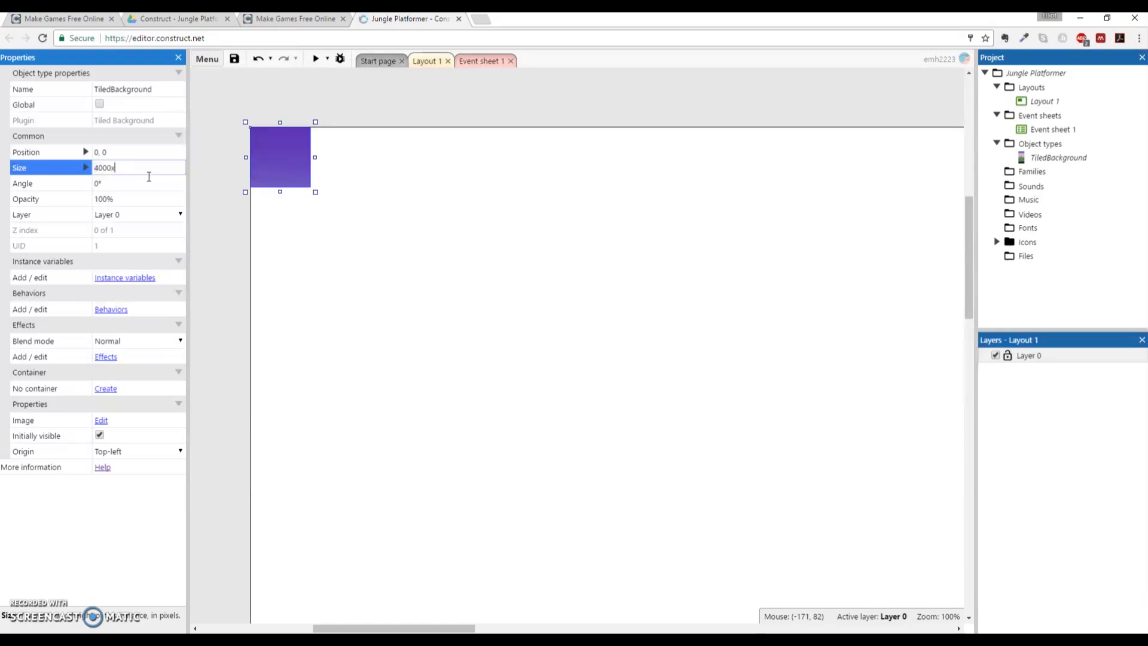
{"action": "type", "text": "20"}
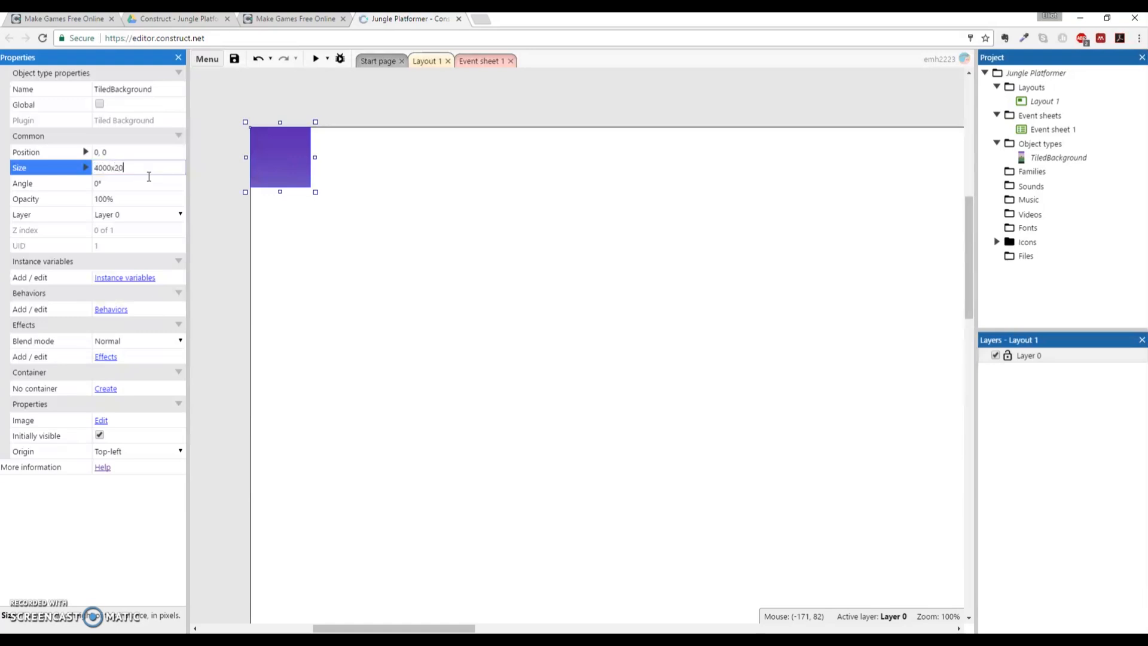
{"action": "type", "text": "48"}
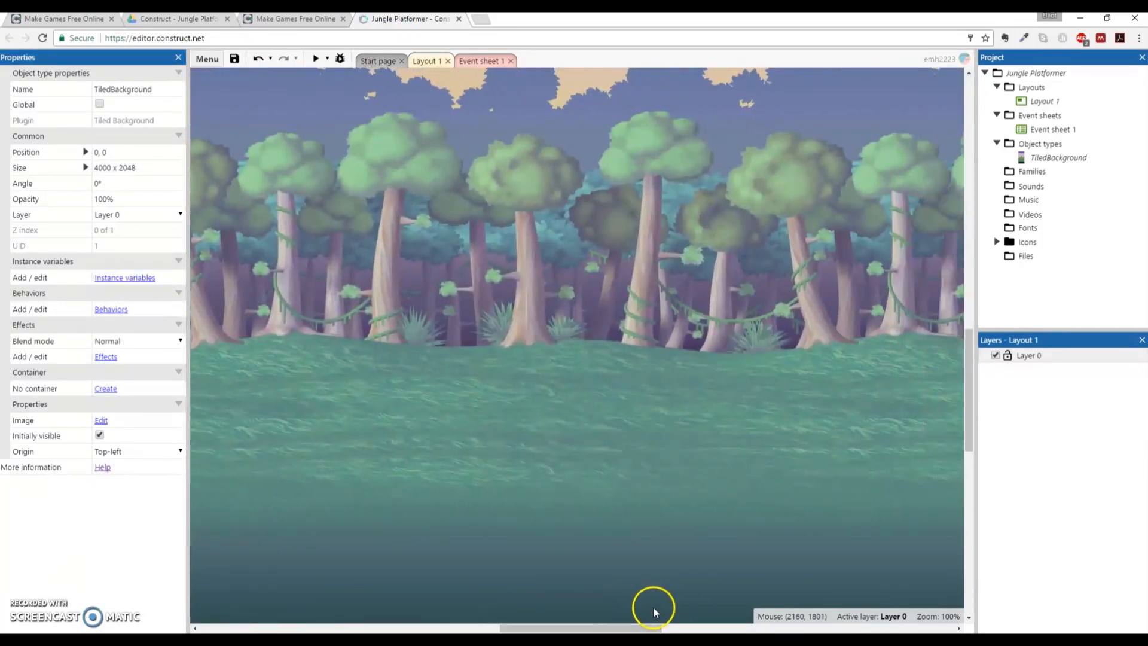
{"action": "scroll", "scroll_direction": "up", "scroll_amount": 3}
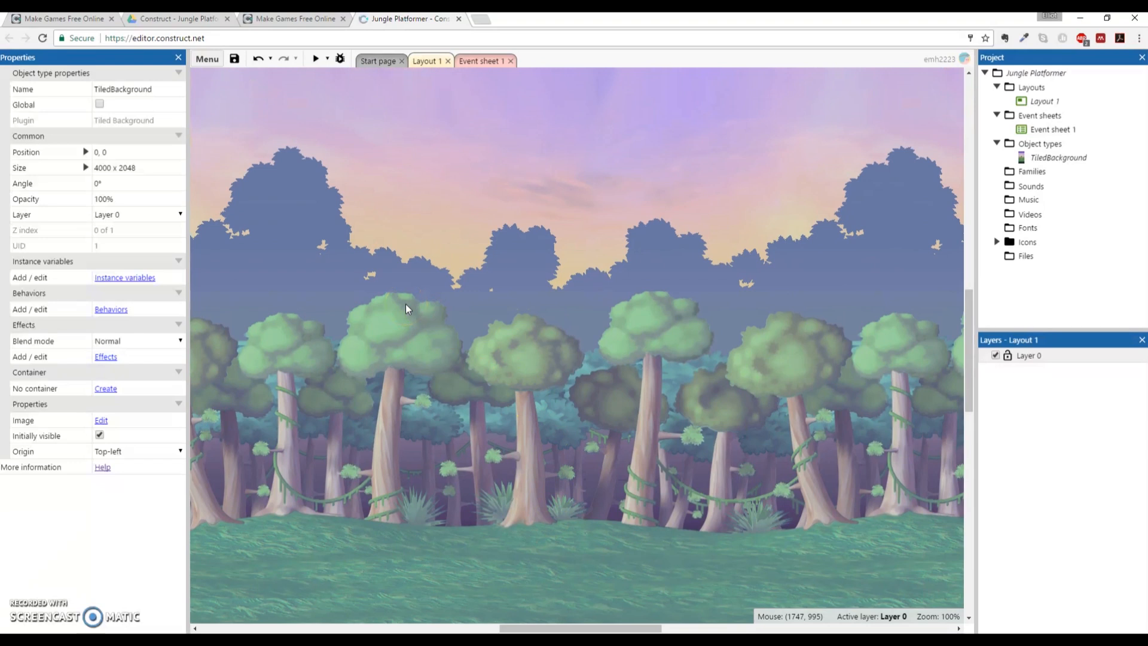
{"action": "scroll", "scroll_direction": "down", "scroll_amount": 3}
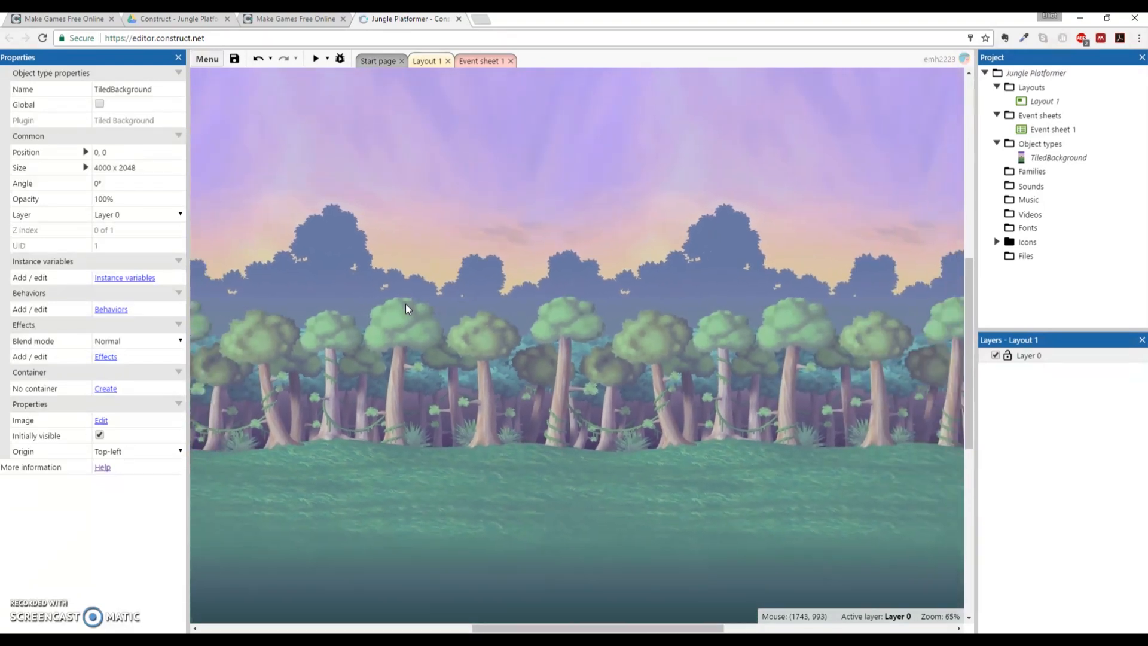
{"action": "scroll", "scroll_direction": "down", "scroll_amount": 3}
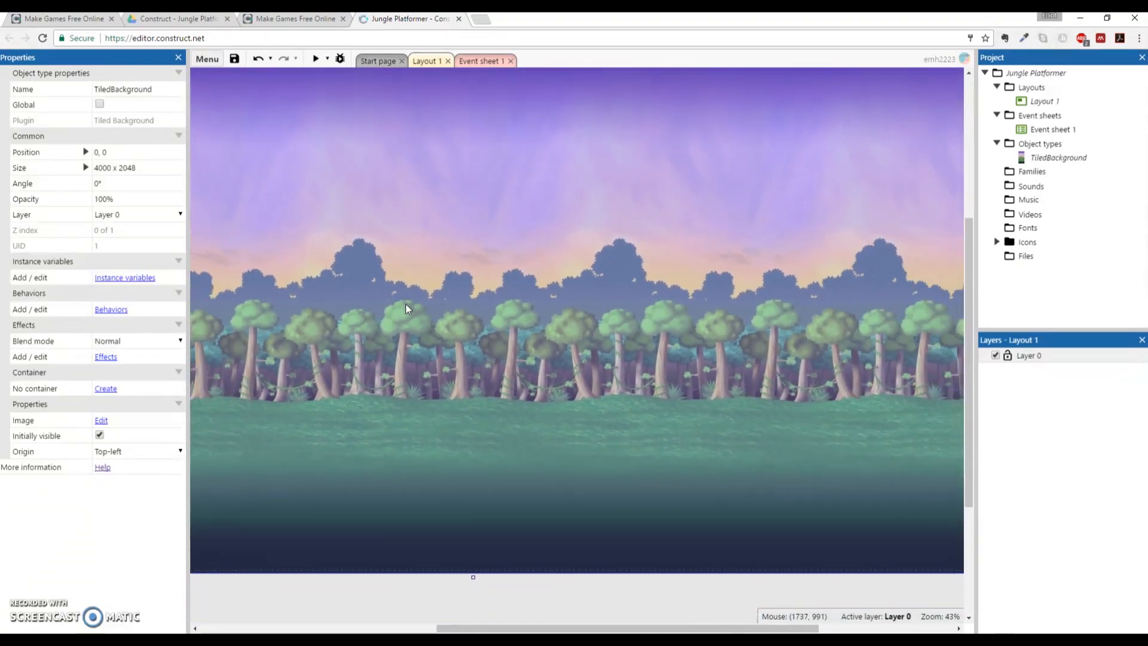